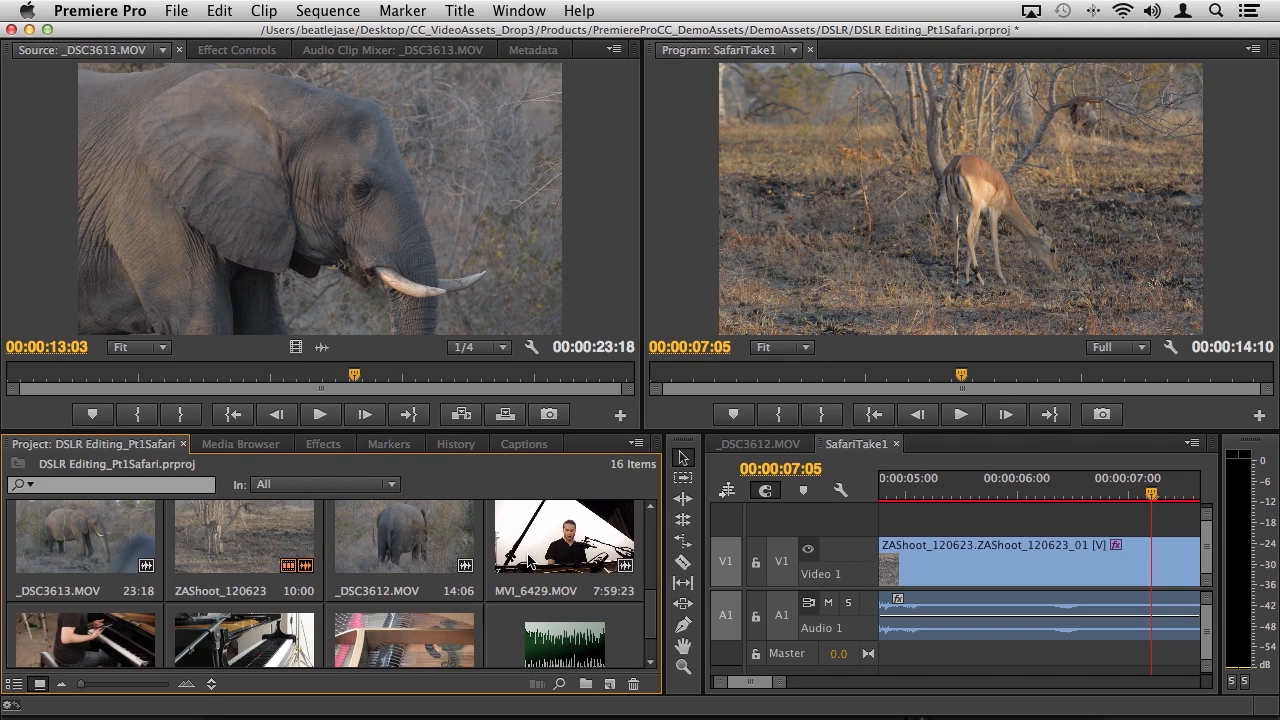
mouse_move(565, 555)
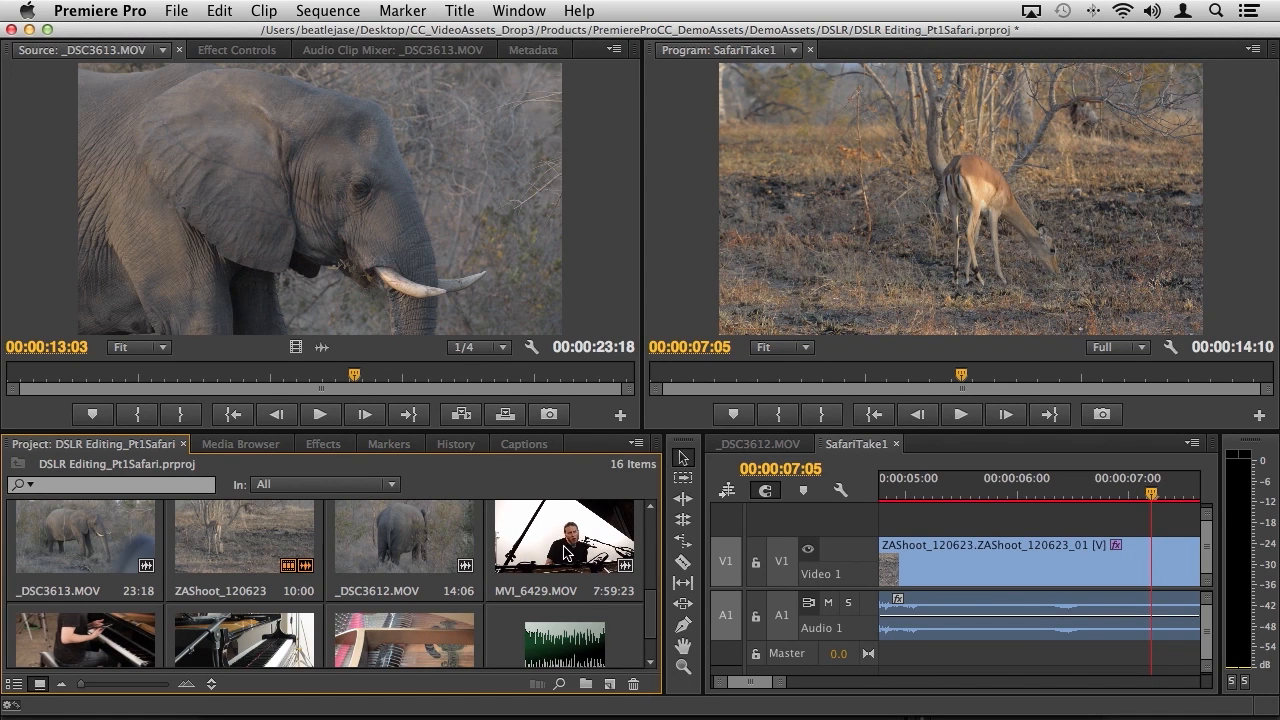
- Load MVI_6429.MOV, cue it to the clapper slate, and zoom the preview to 75%
double_click(564, 539)
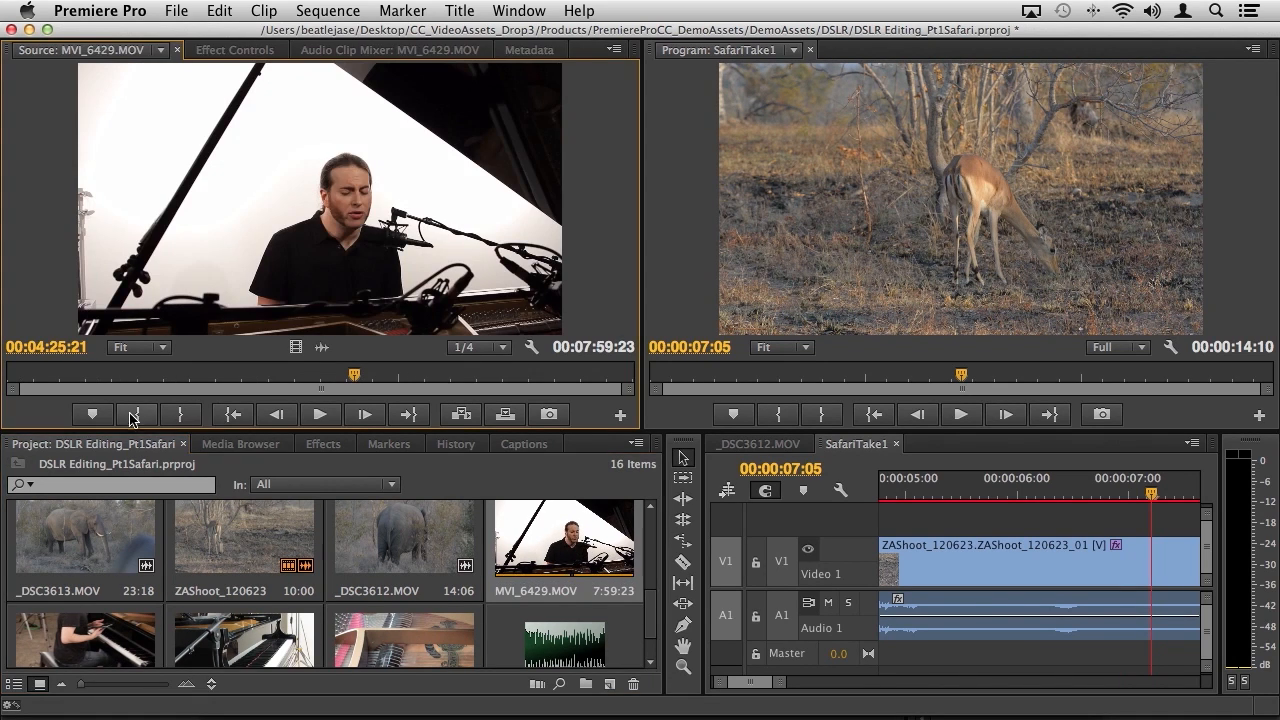
left_click_drag(353, 375, 188, 375)
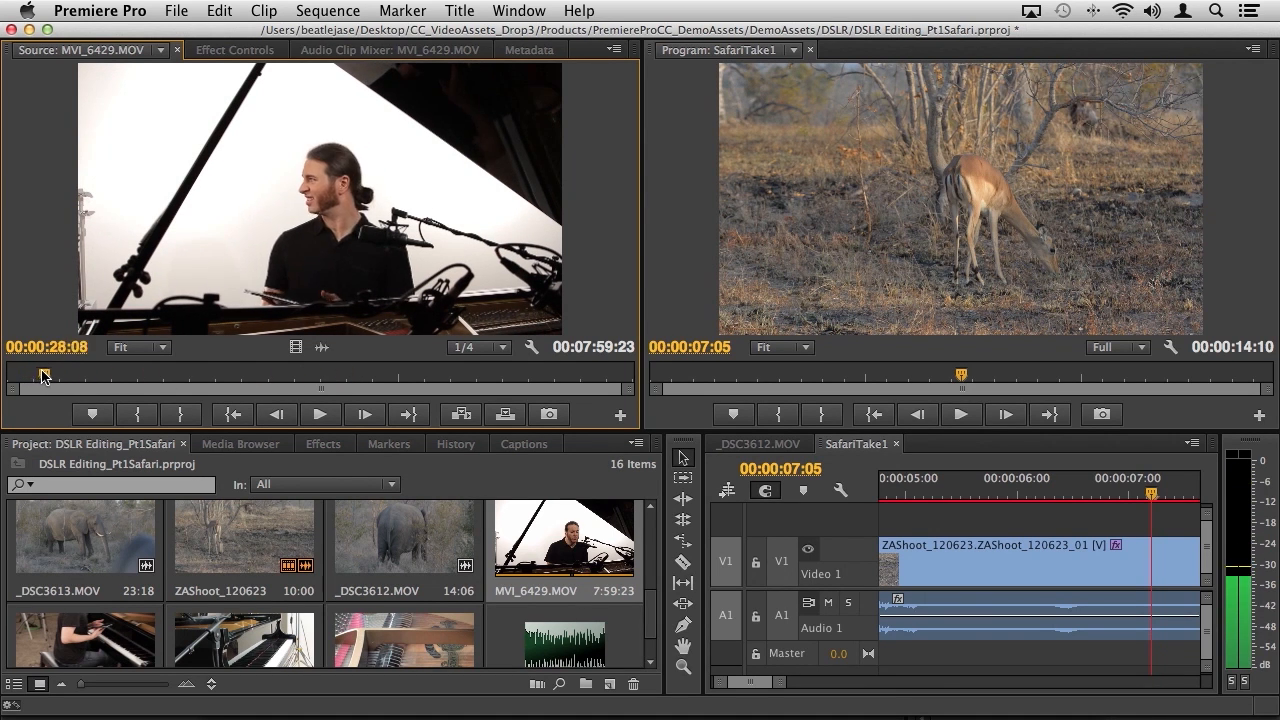
left_click_drag(43, 376, 63, 376)
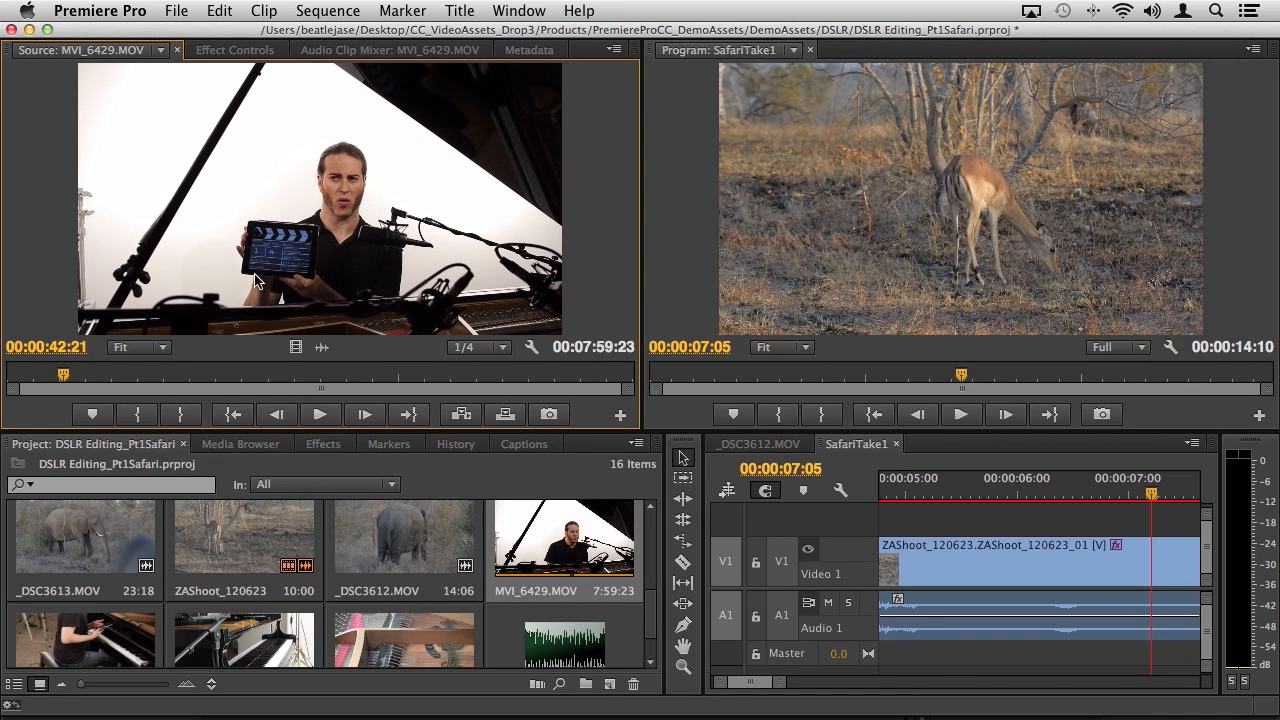
left_click(138, 347)
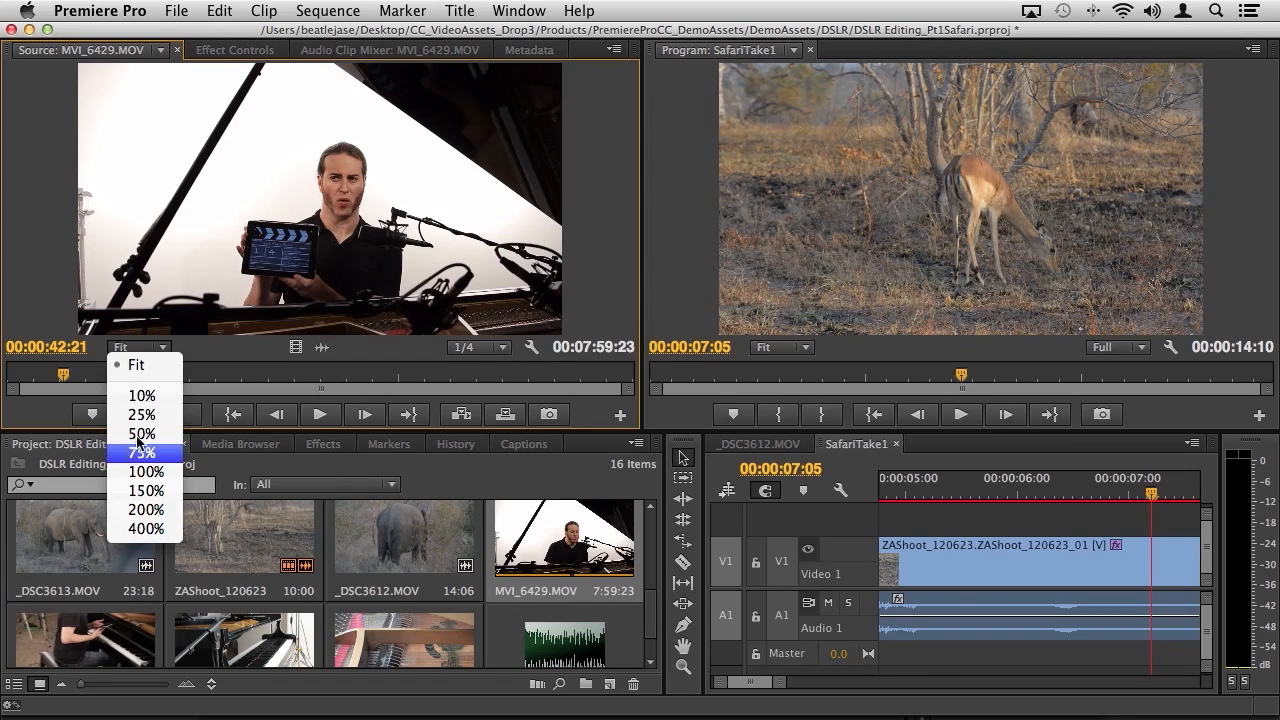
left_click(141, 452)
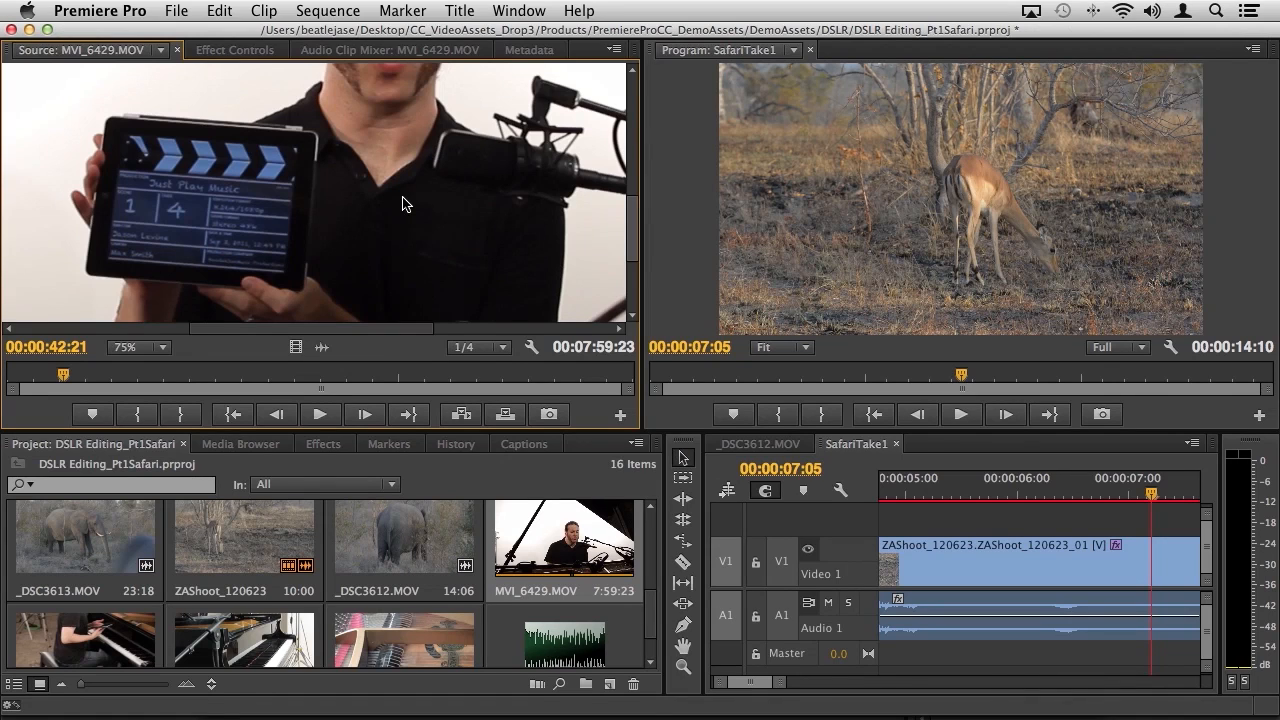
mouse_move(490, 347)
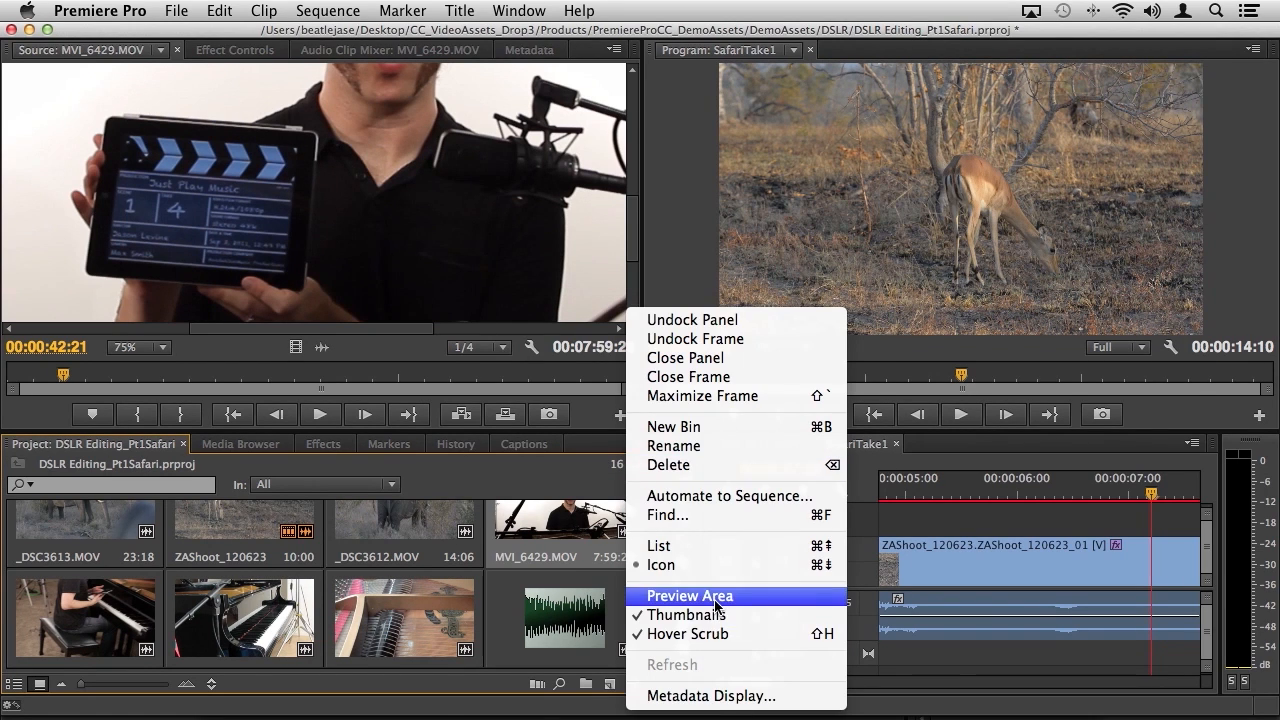
- Show the Project panel preview area and scroll to read clip details such as MVI_2278.AVI's 1280x720, 30 fps
left_click(690, 595)
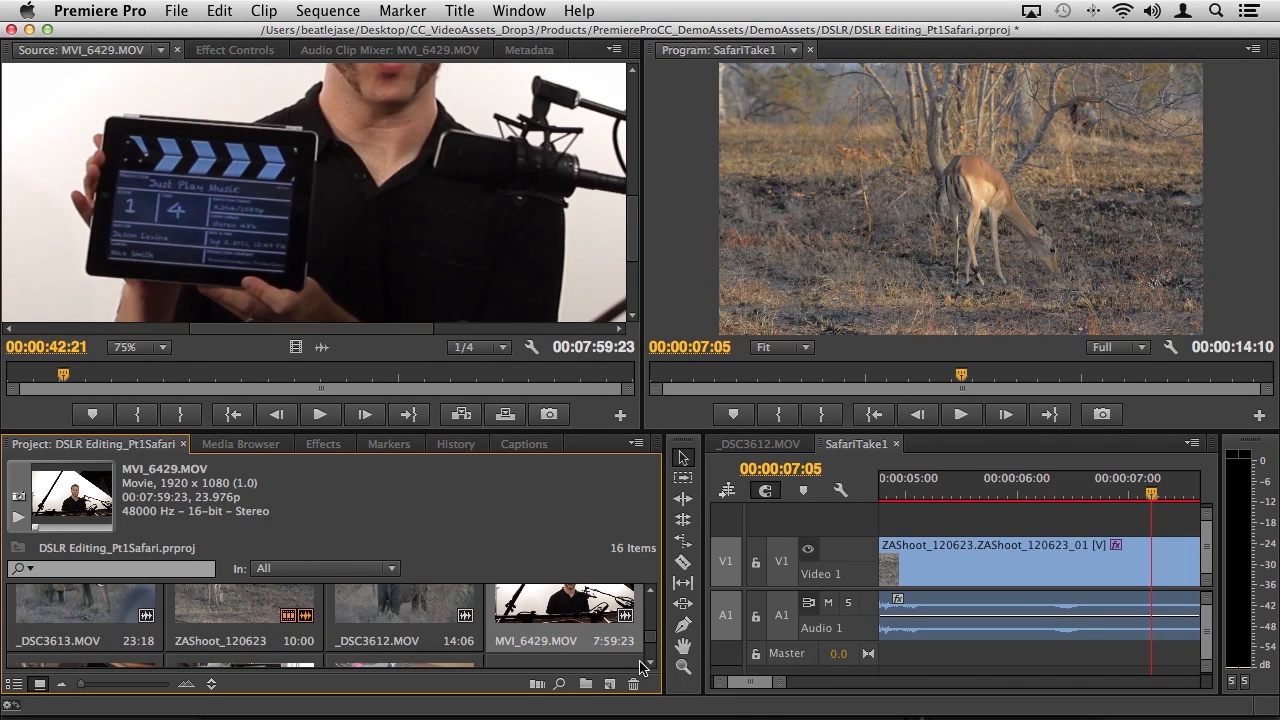
scroll("down", 3)
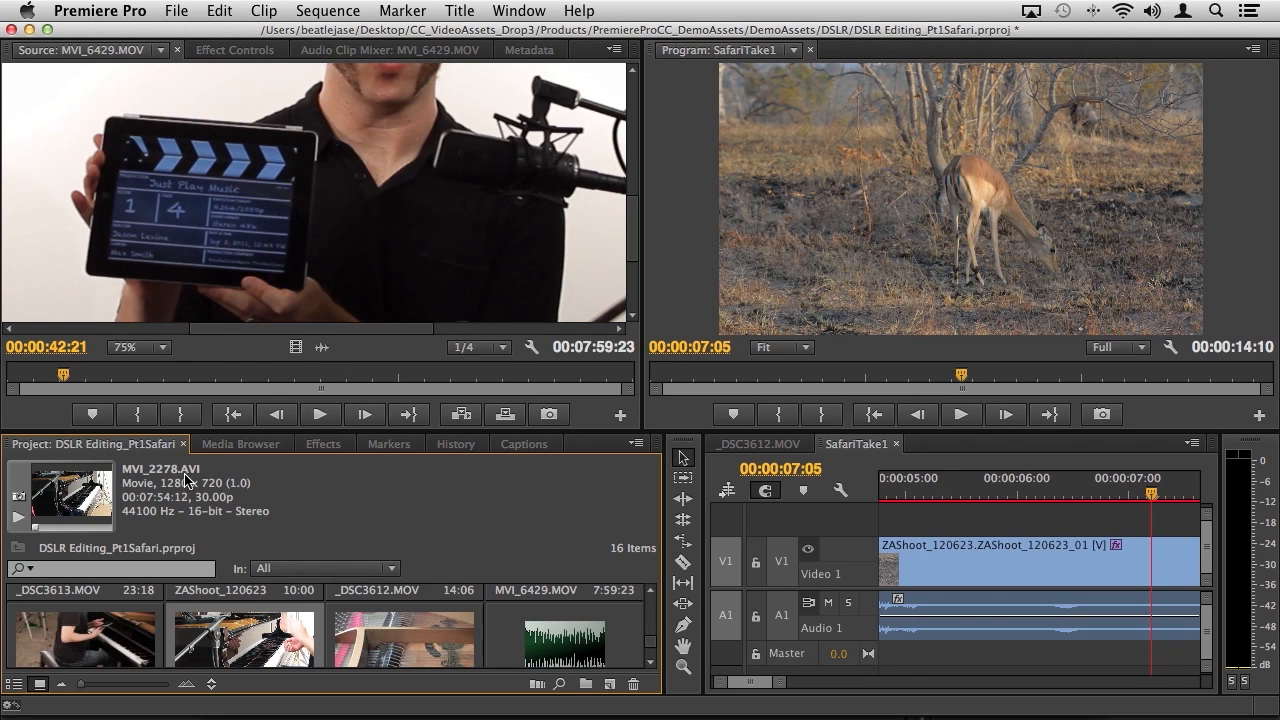
mouse_move(219, 491)
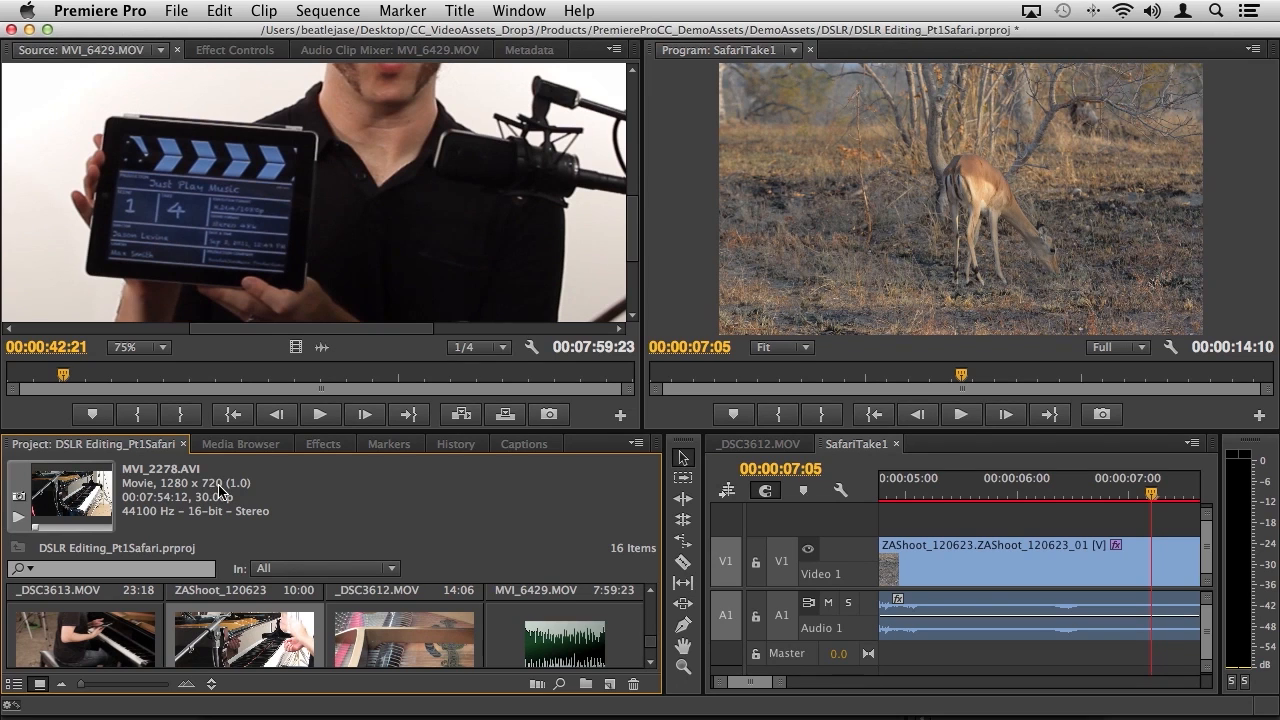
mouse_move(148, 524)
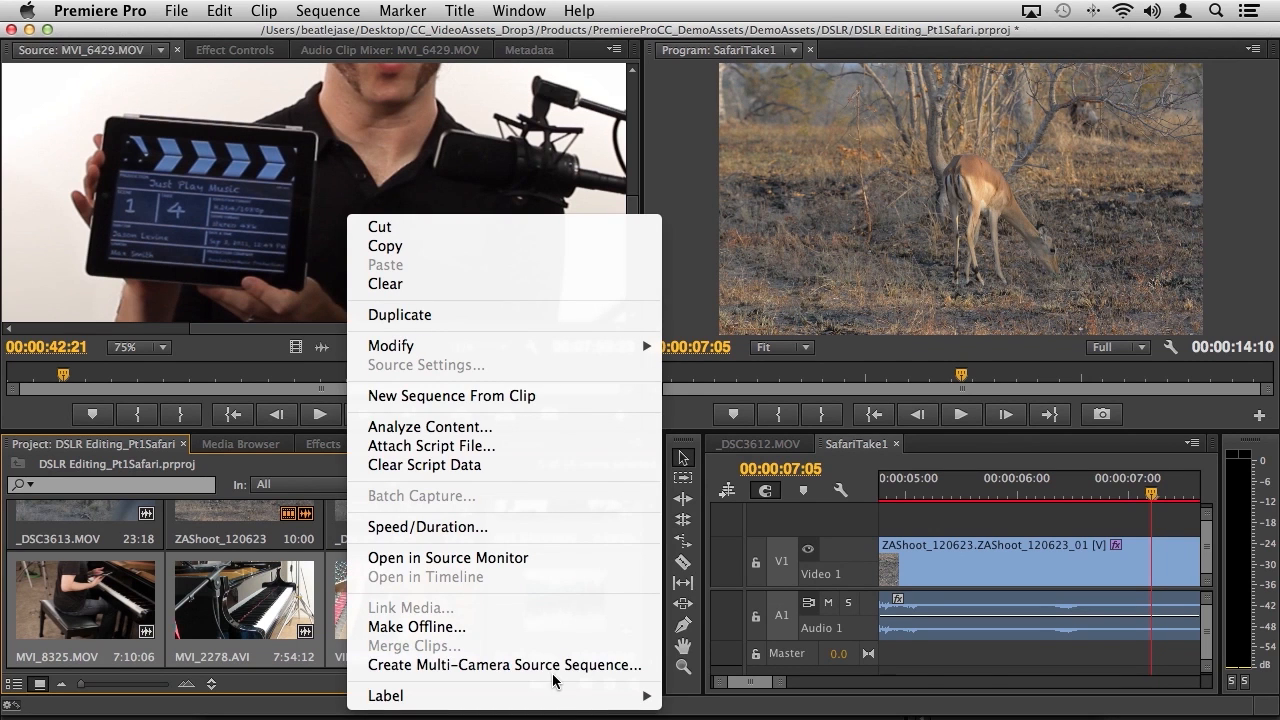
- Open the Create Multi-Camera Source Sequence dialog for JPM_MultiAudioReplace with audio sync
left_click(504, 665)
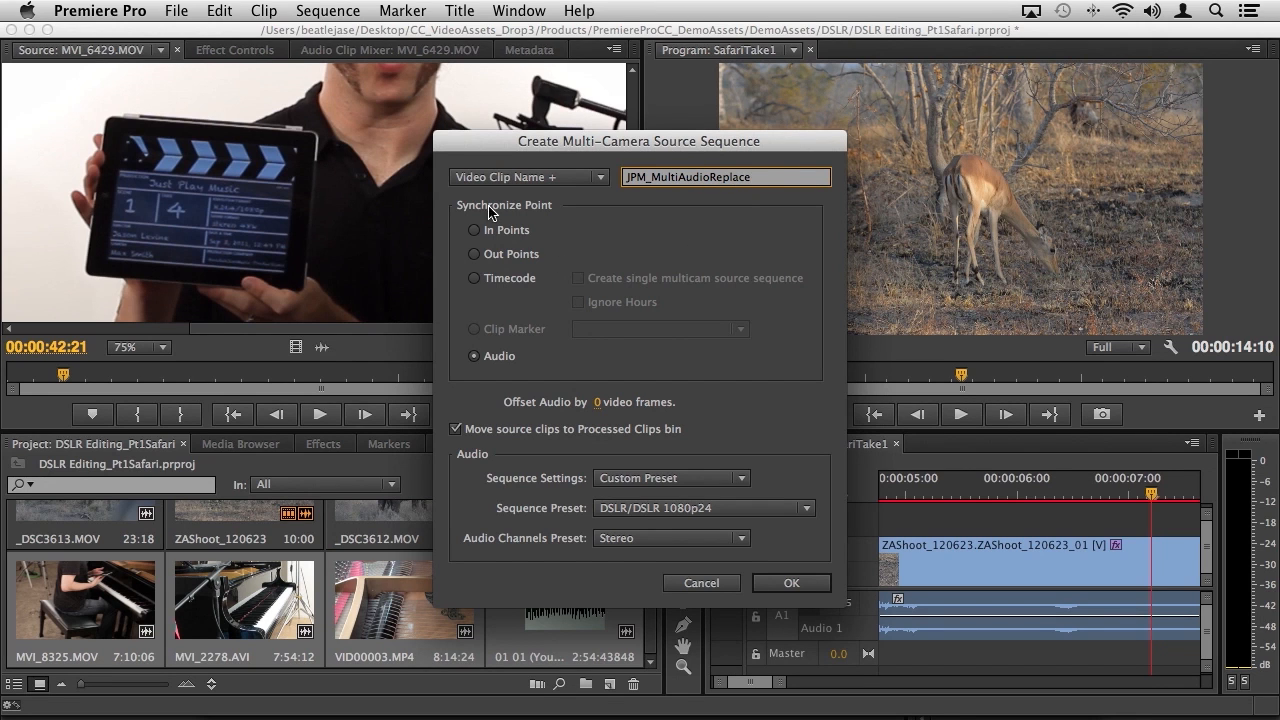
mouse_move(580, 222)
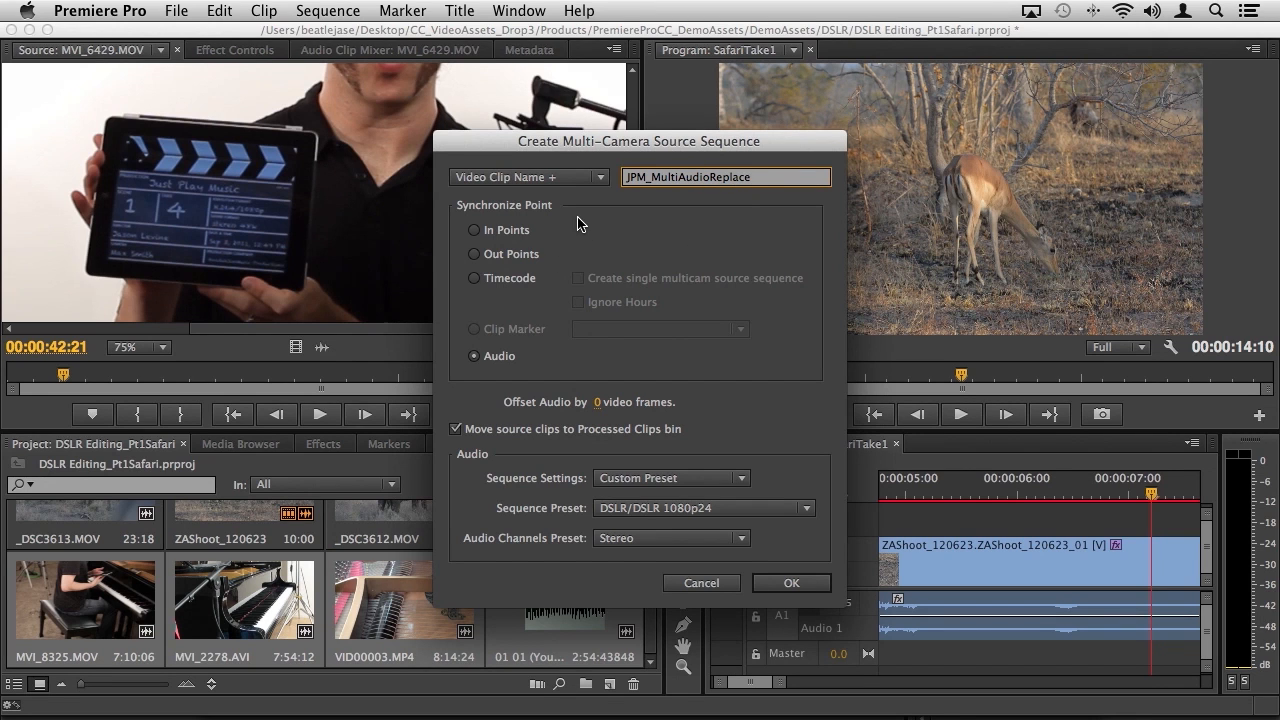
mouse_move(518, 237)
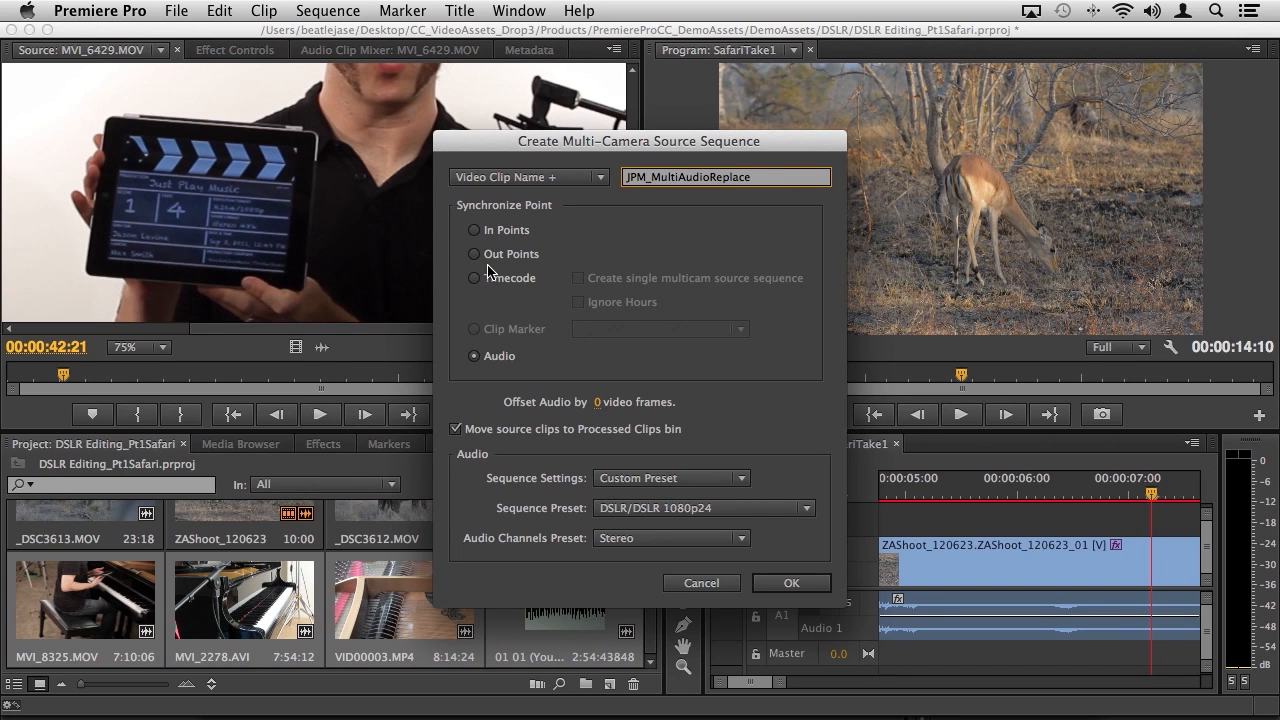
mouse_move(480, 337)
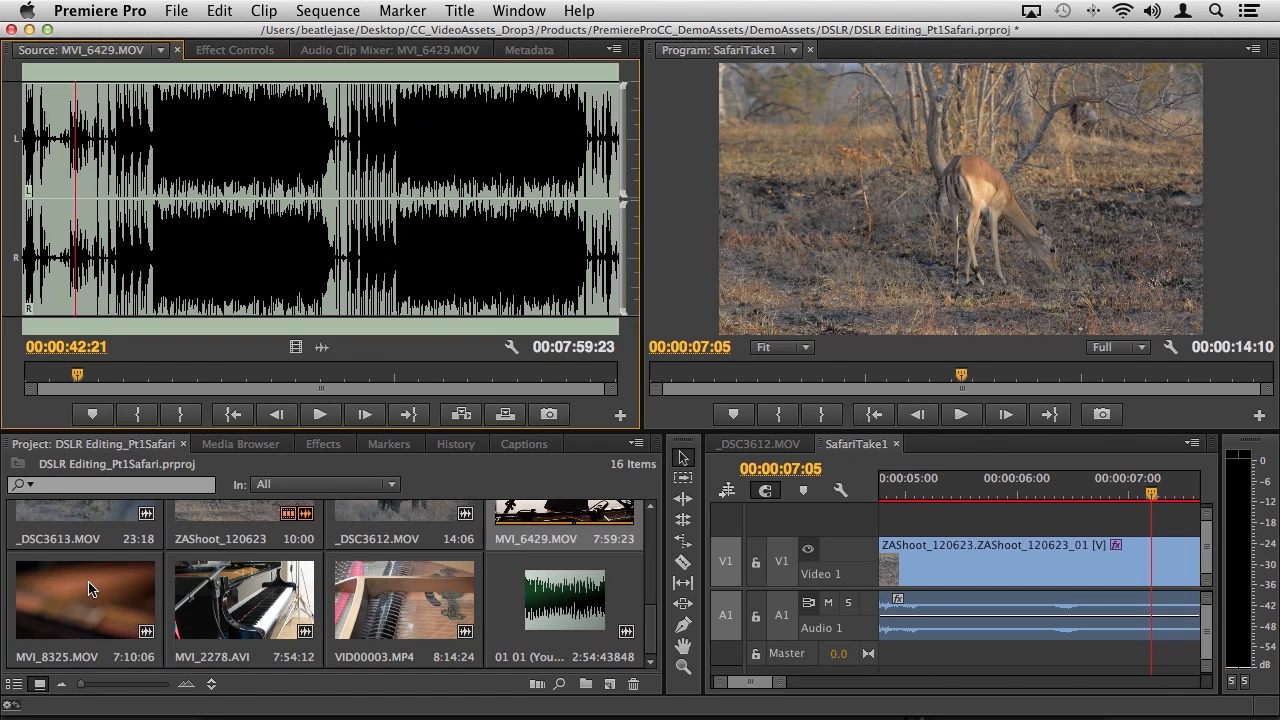
- Switch the MVI_8325.MOV source preview to its audio waveform display
left_click(614, 49)
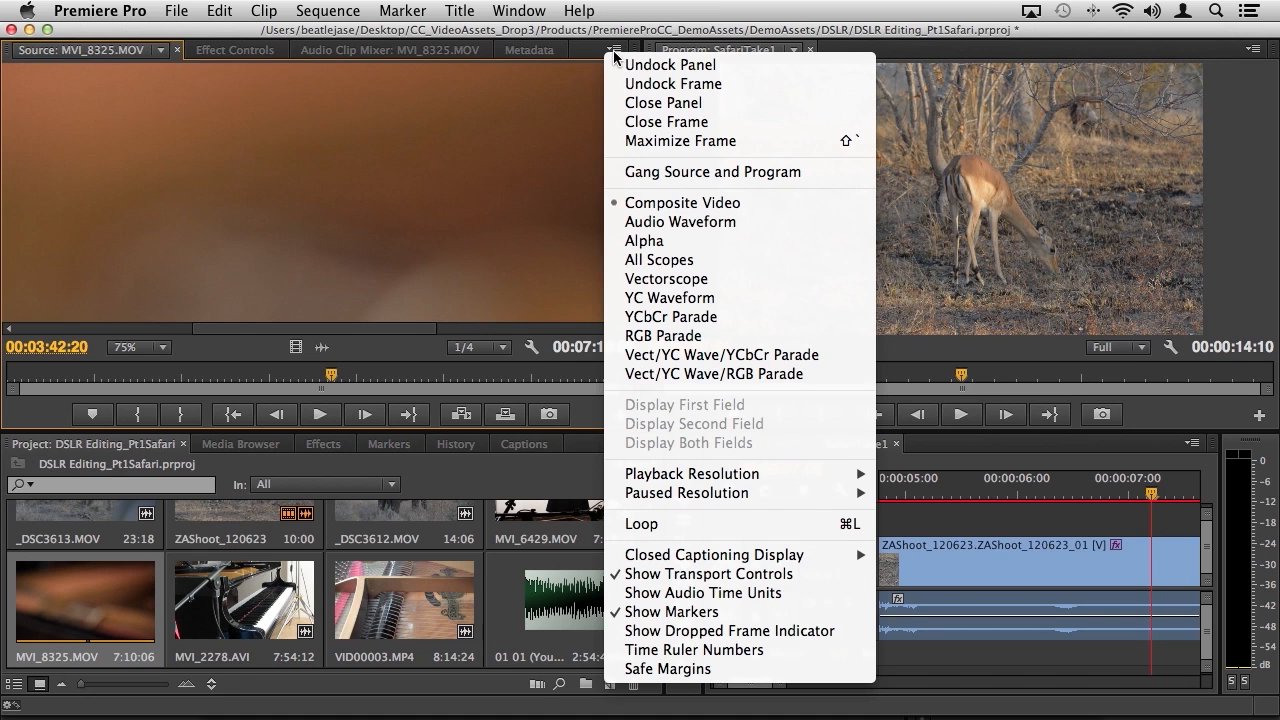
mouse_move(779, 222)
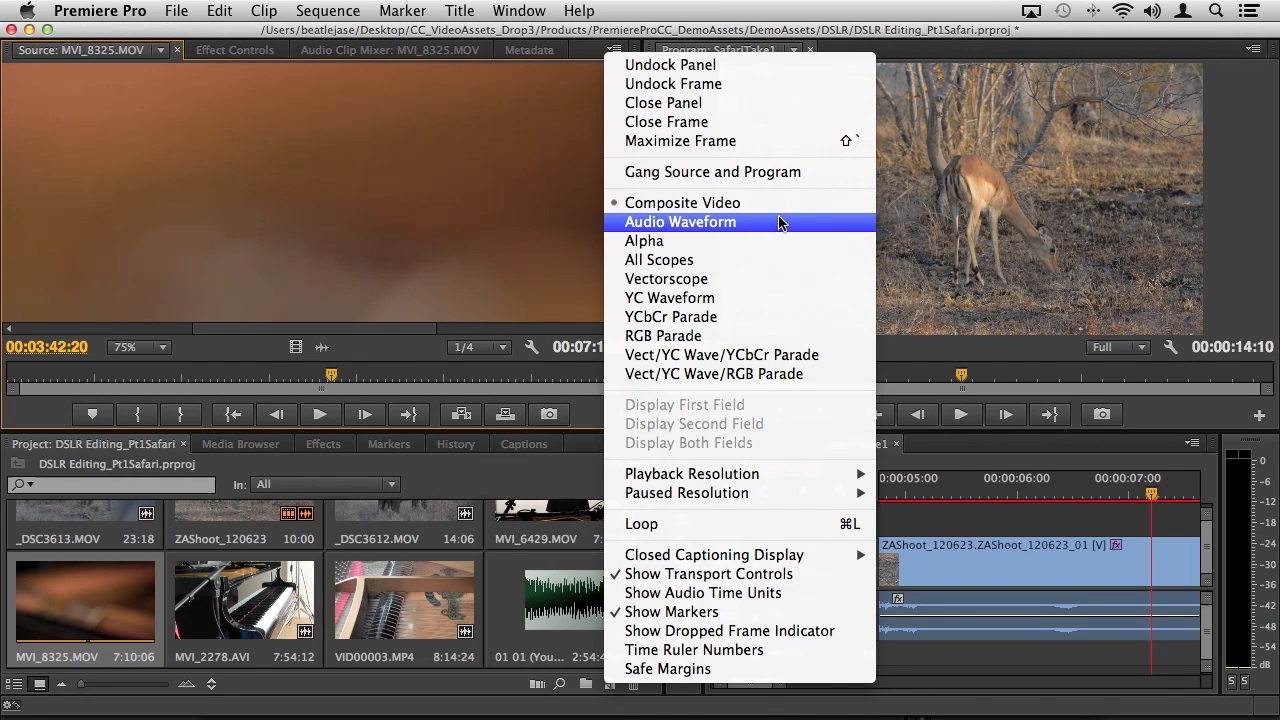
left_click(680, 222)
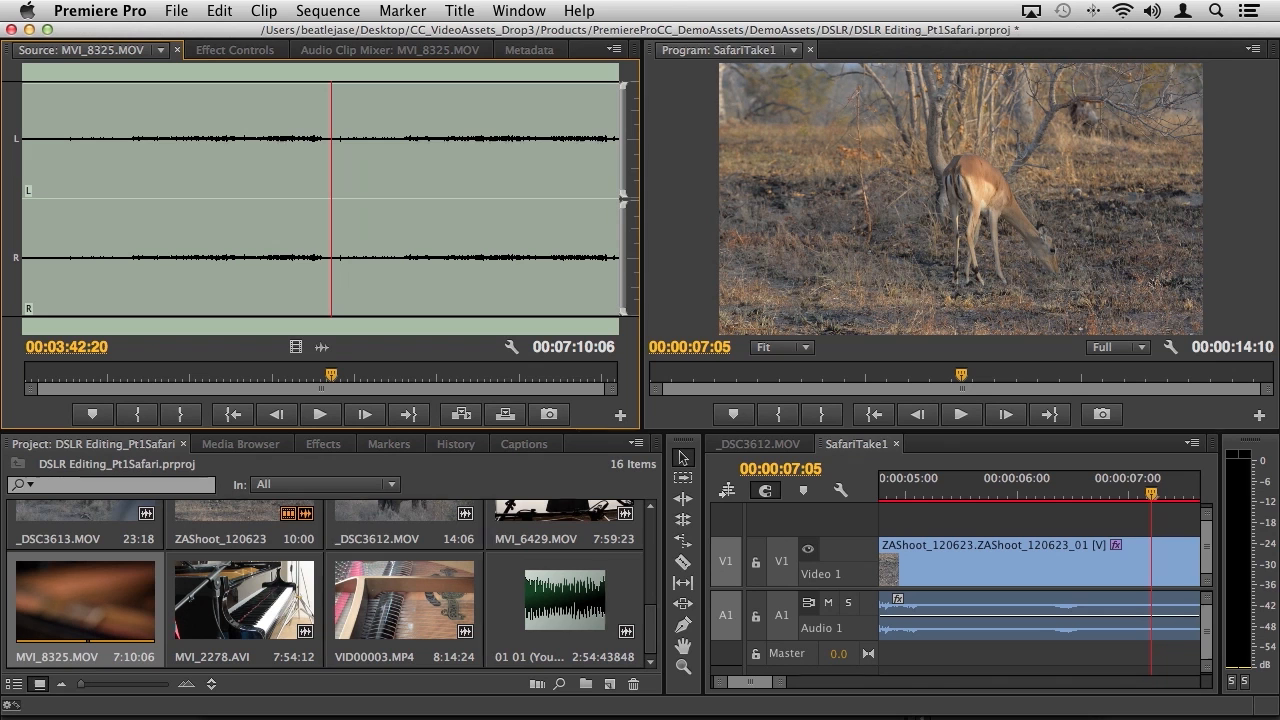
mouse_move(612, 55)
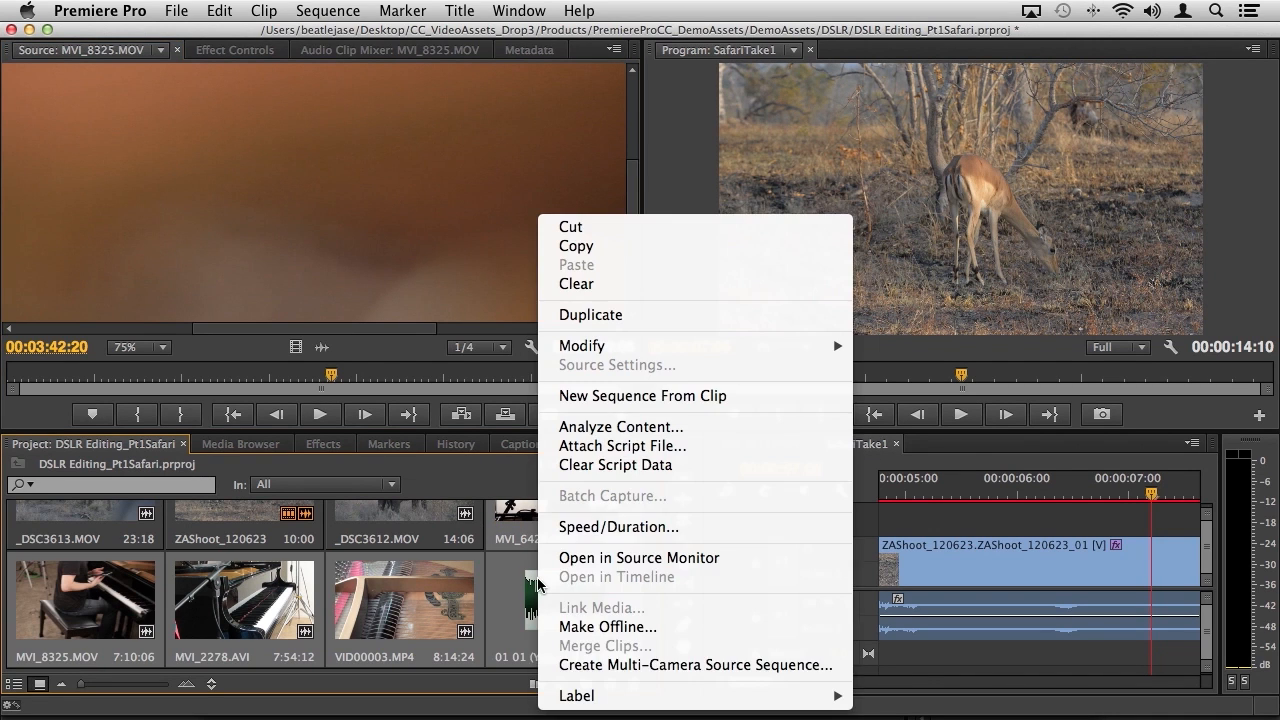
- Sync the multicam source sequence by audio, using the DSLR 720p24 @ 23.976 preset and Stereo channels
left_click(695, 665)
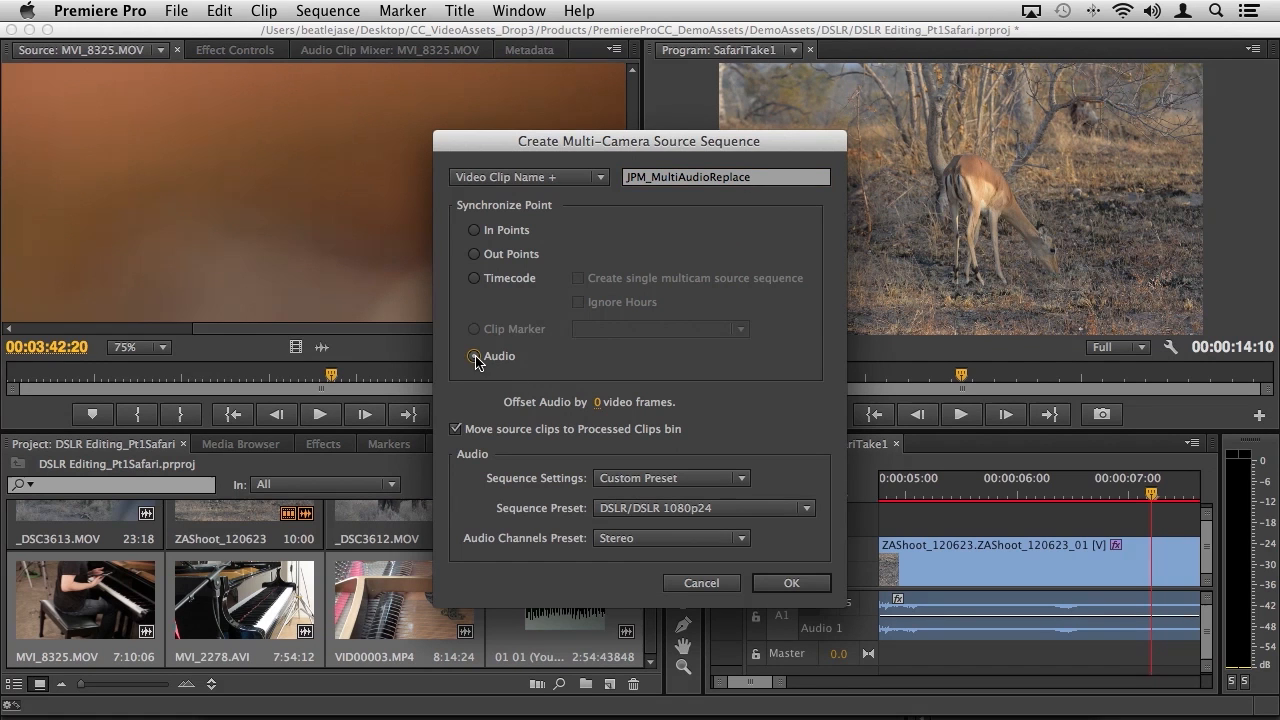
left_click(473, 356)
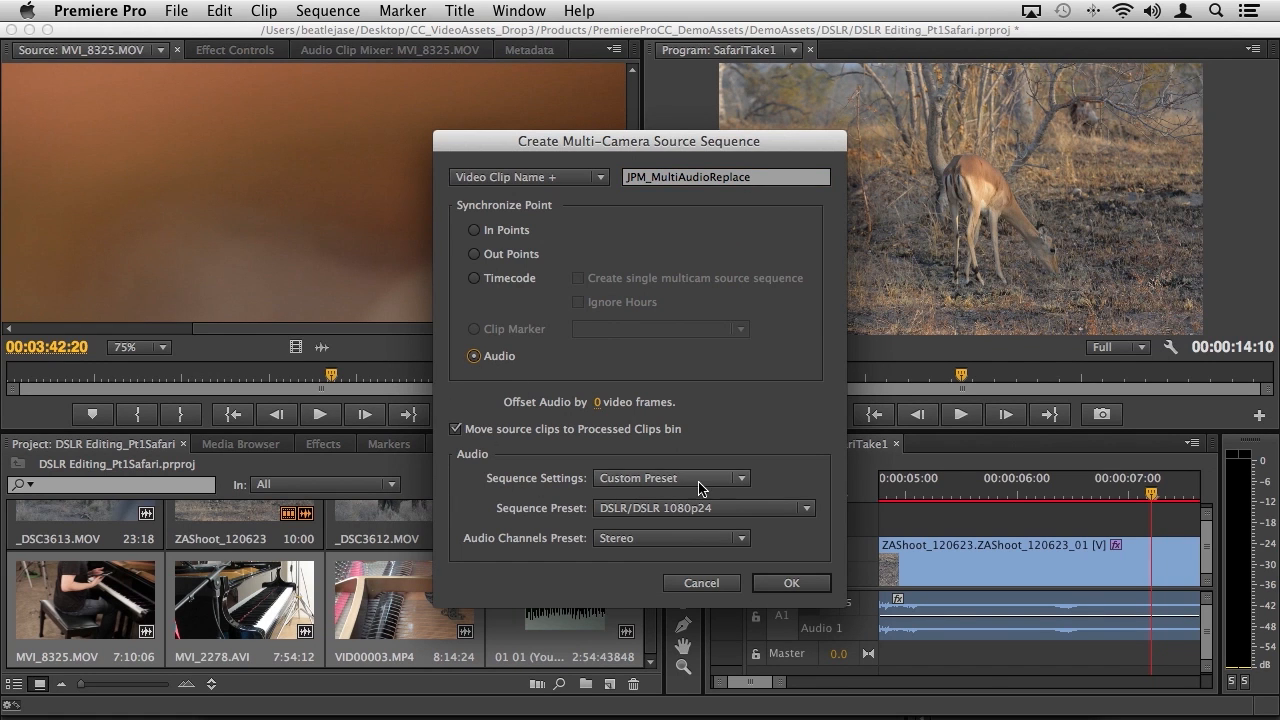
left_click(670, 477)
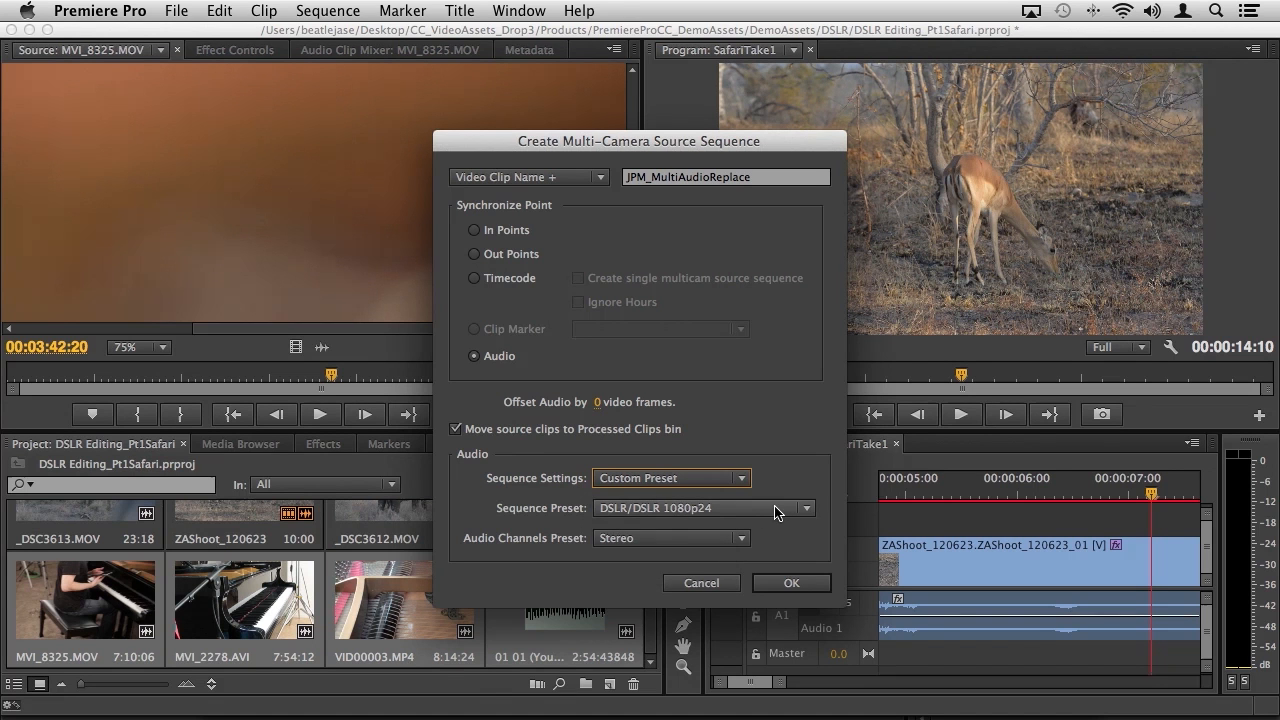
left_click(806, 508)
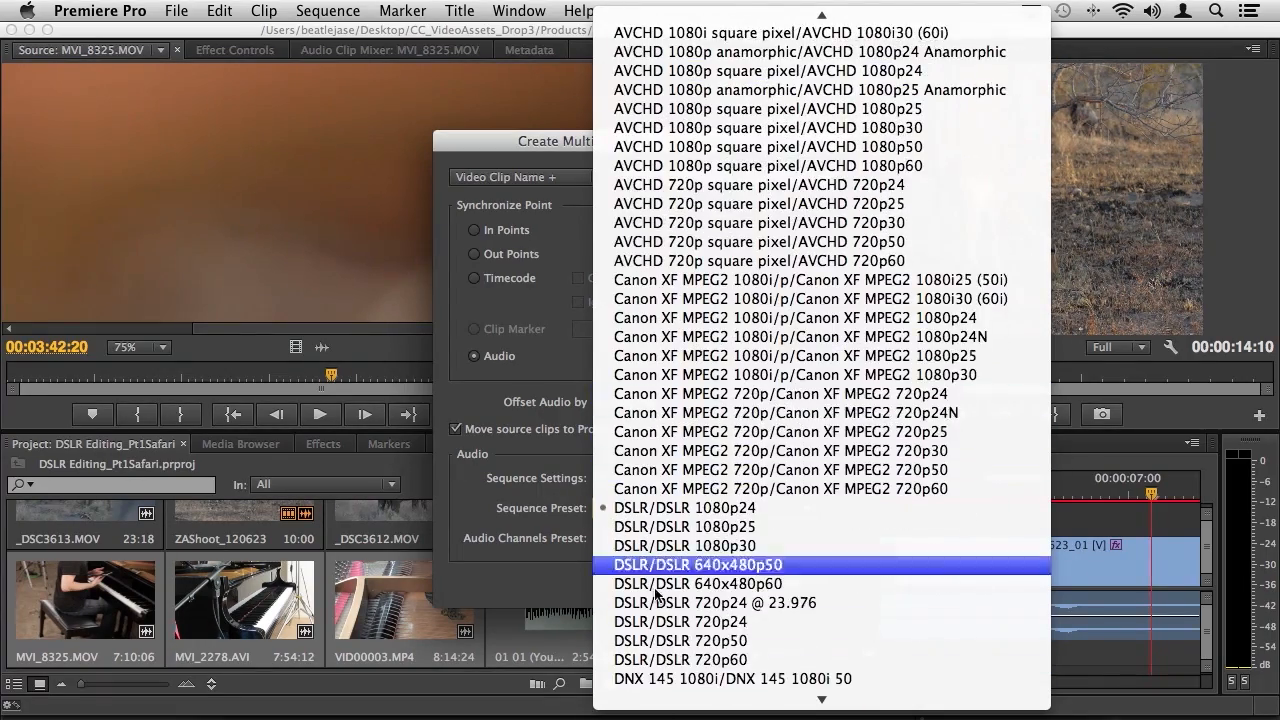
scroll("down", 3)
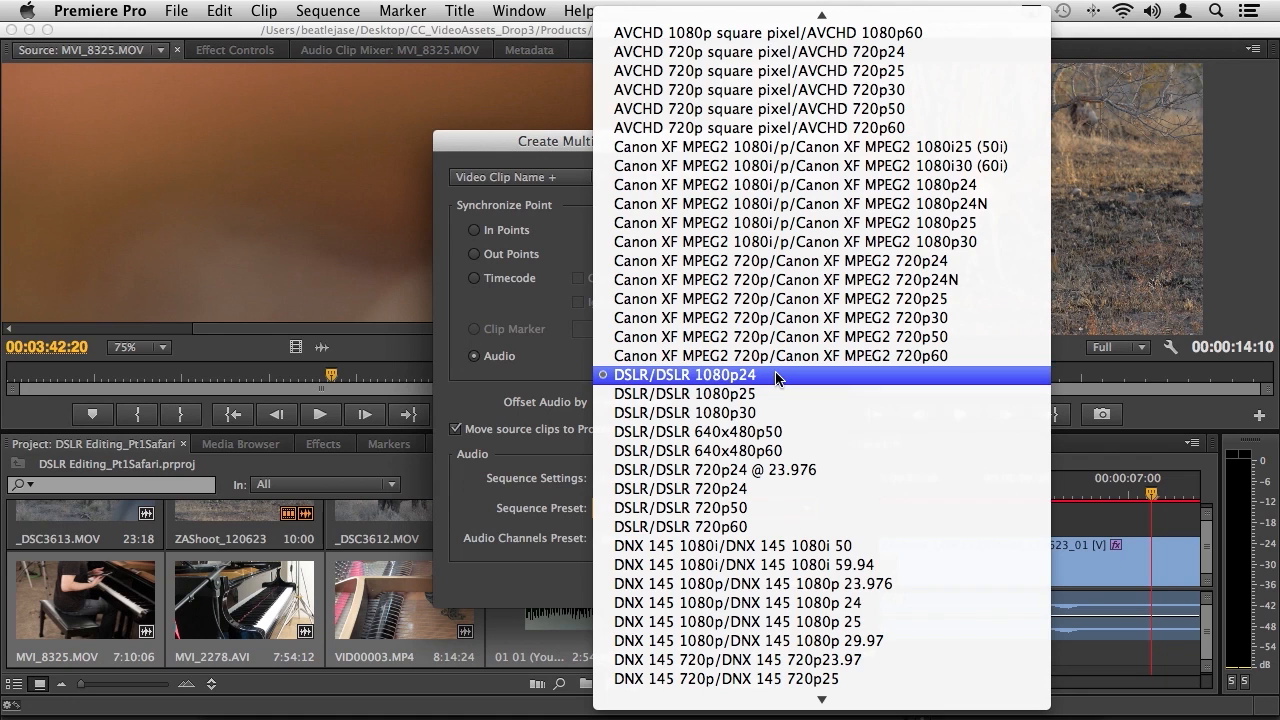
mouse_move(835, 413)
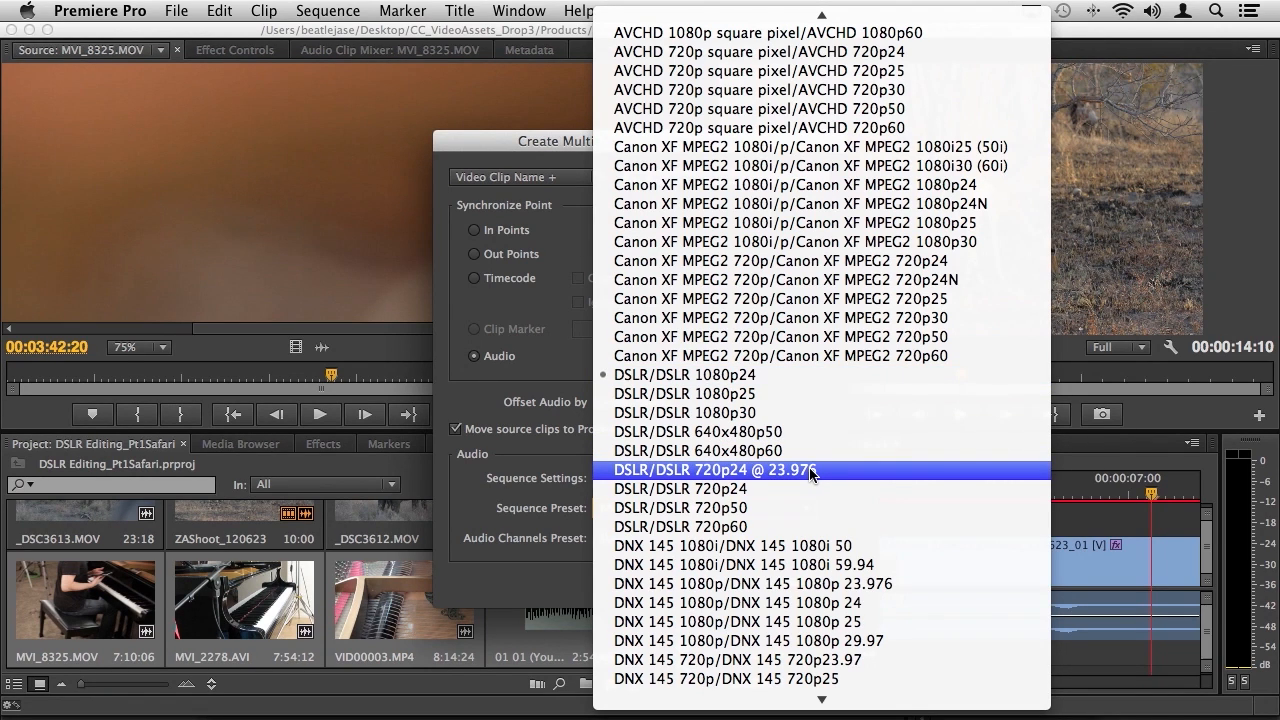
left_click(712, 470)
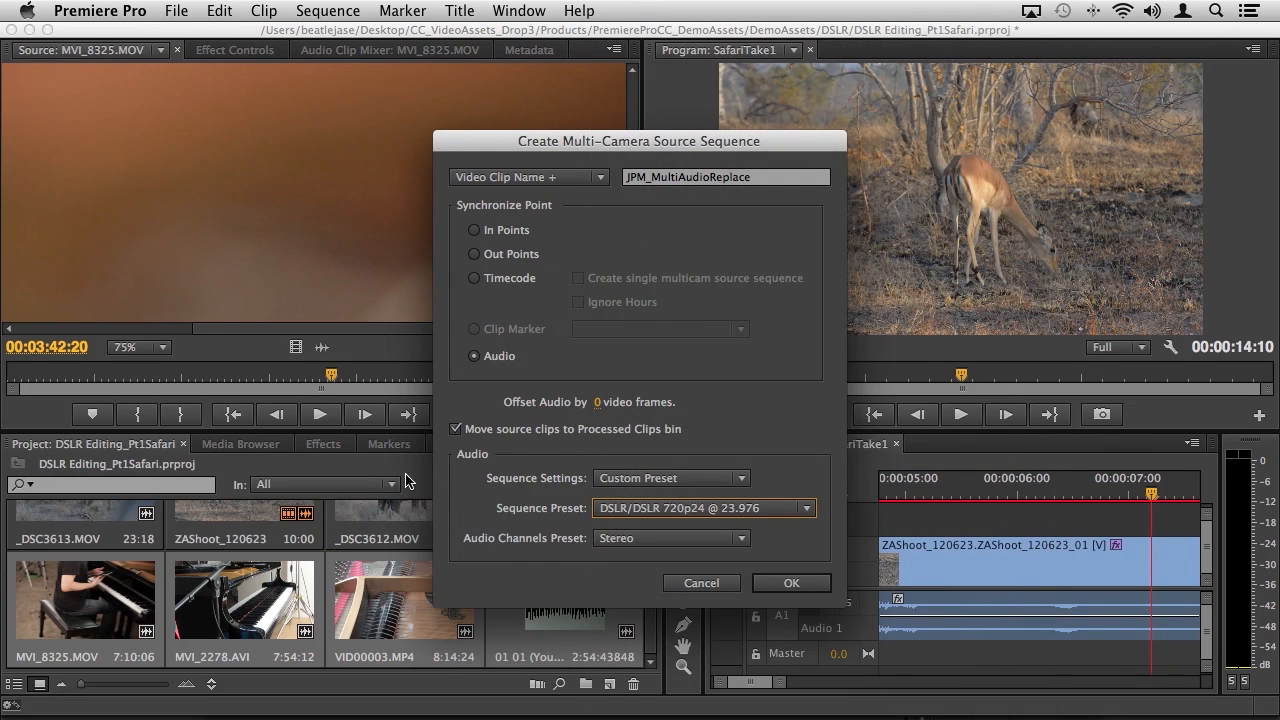
left_click(670, 538)
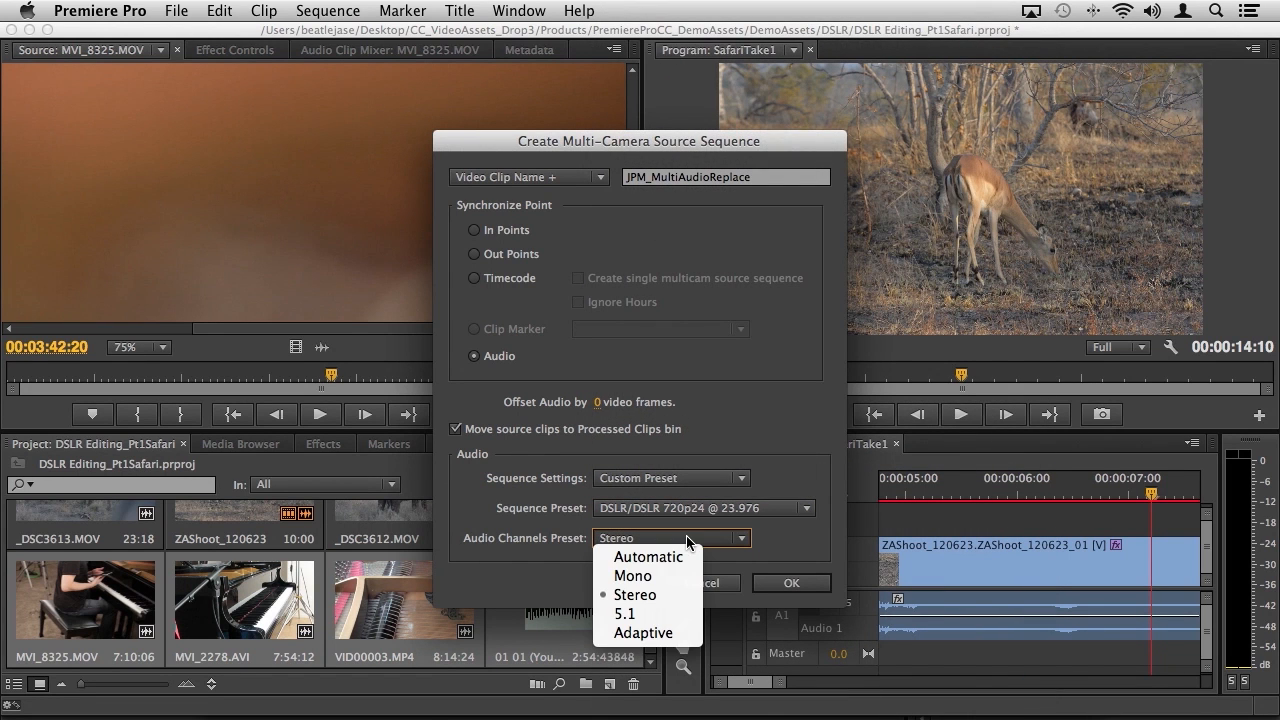
mouse_move(648, 557)
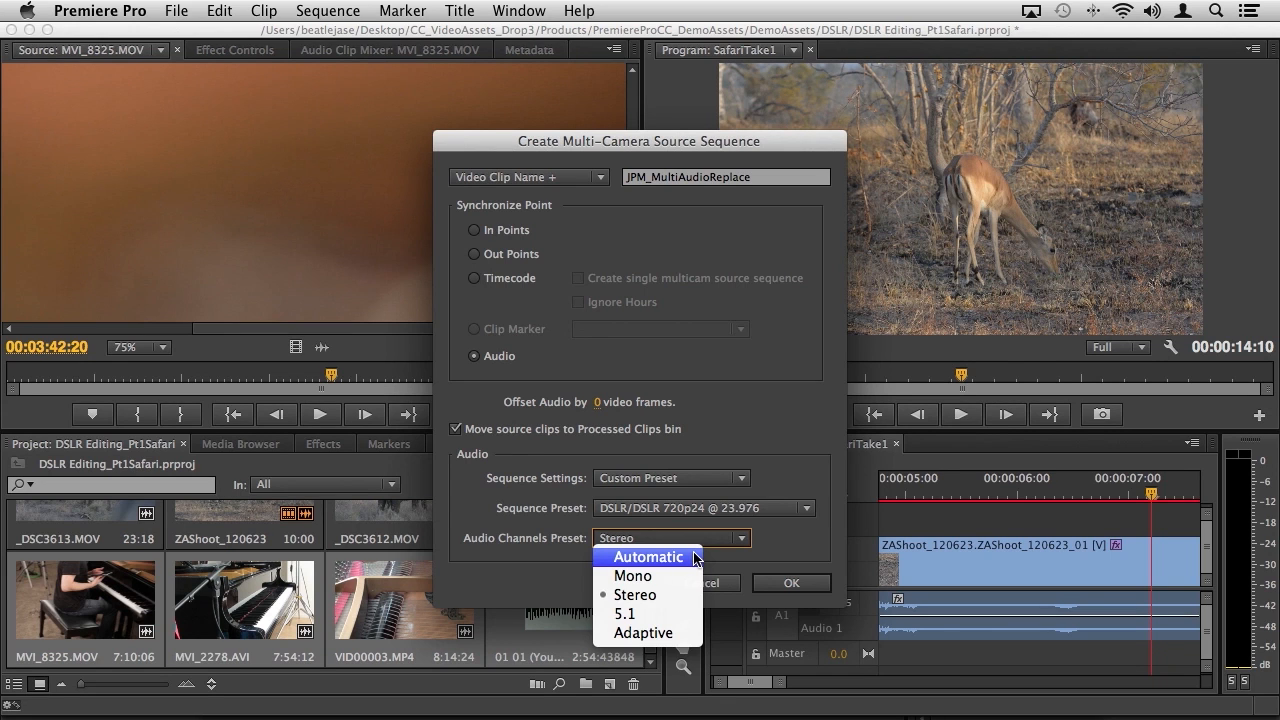
left_click(635, 594)
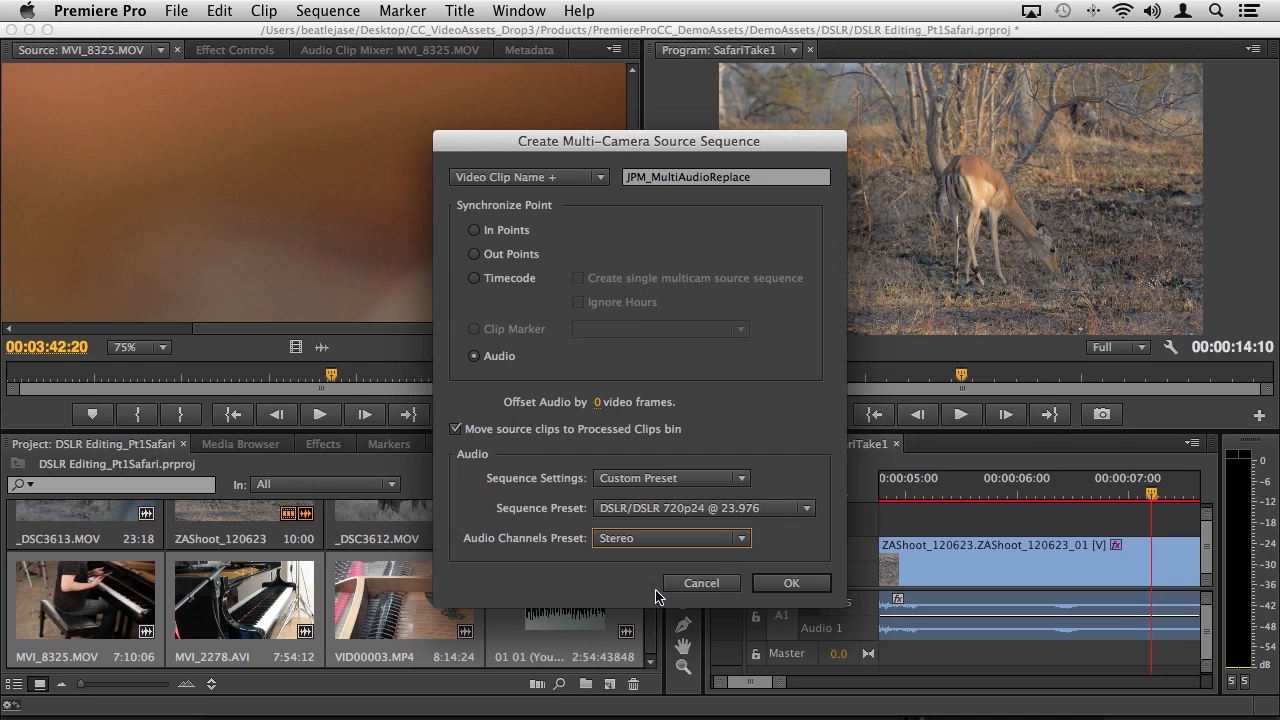
mouse_move(789, 301)
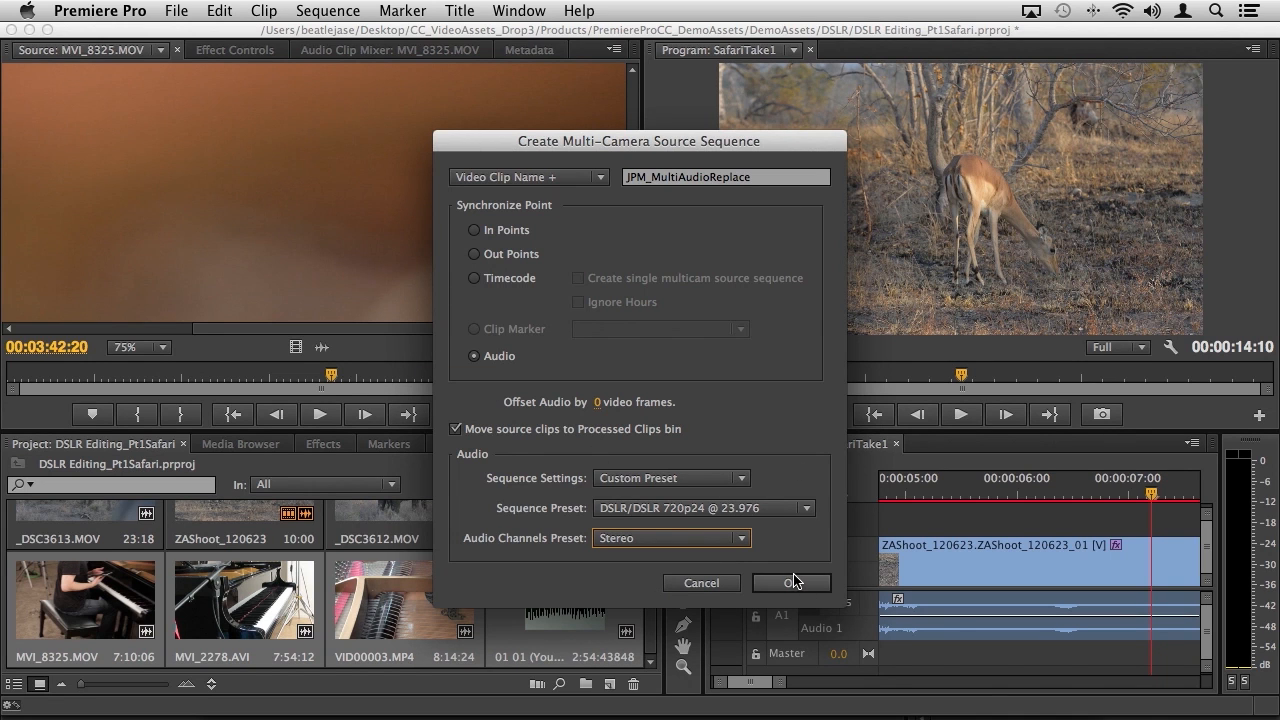
- Create the JPM_MultiAudioReplace sequence and expand the Processed Clips bin to browse its clips
left_click(791, 582)
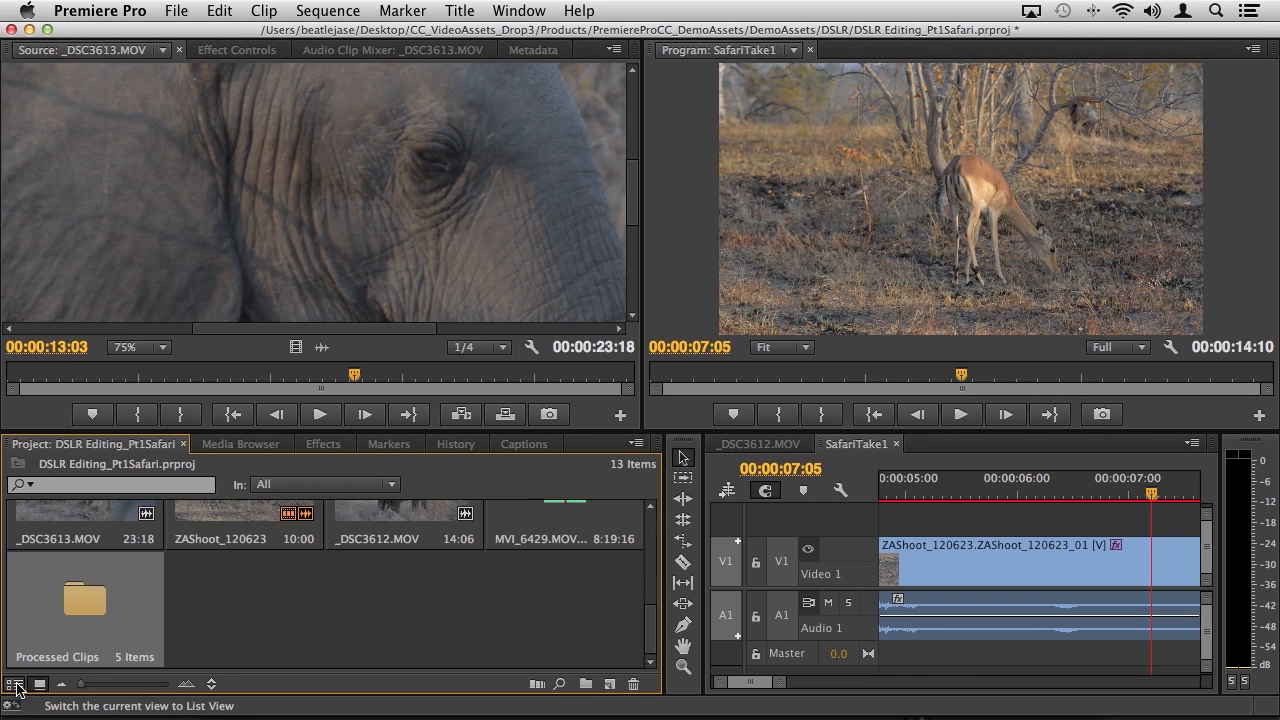
left_click(16, 683)
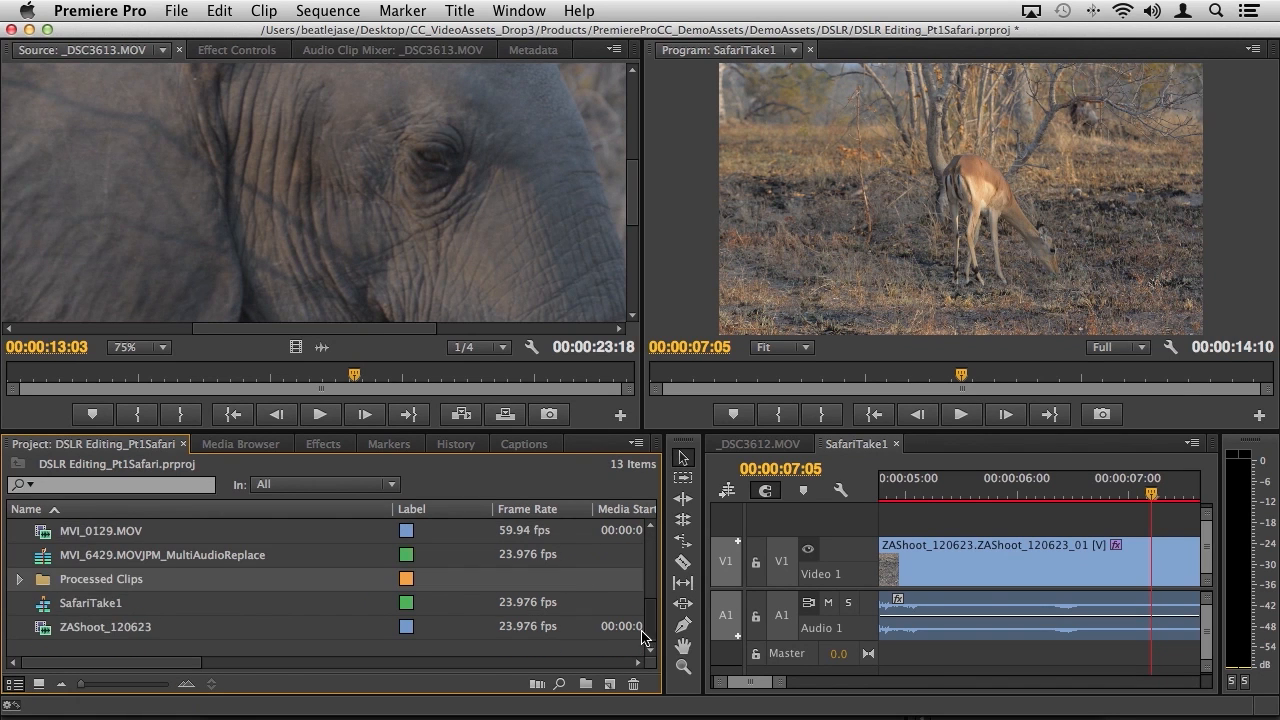
left_click(19, 579)
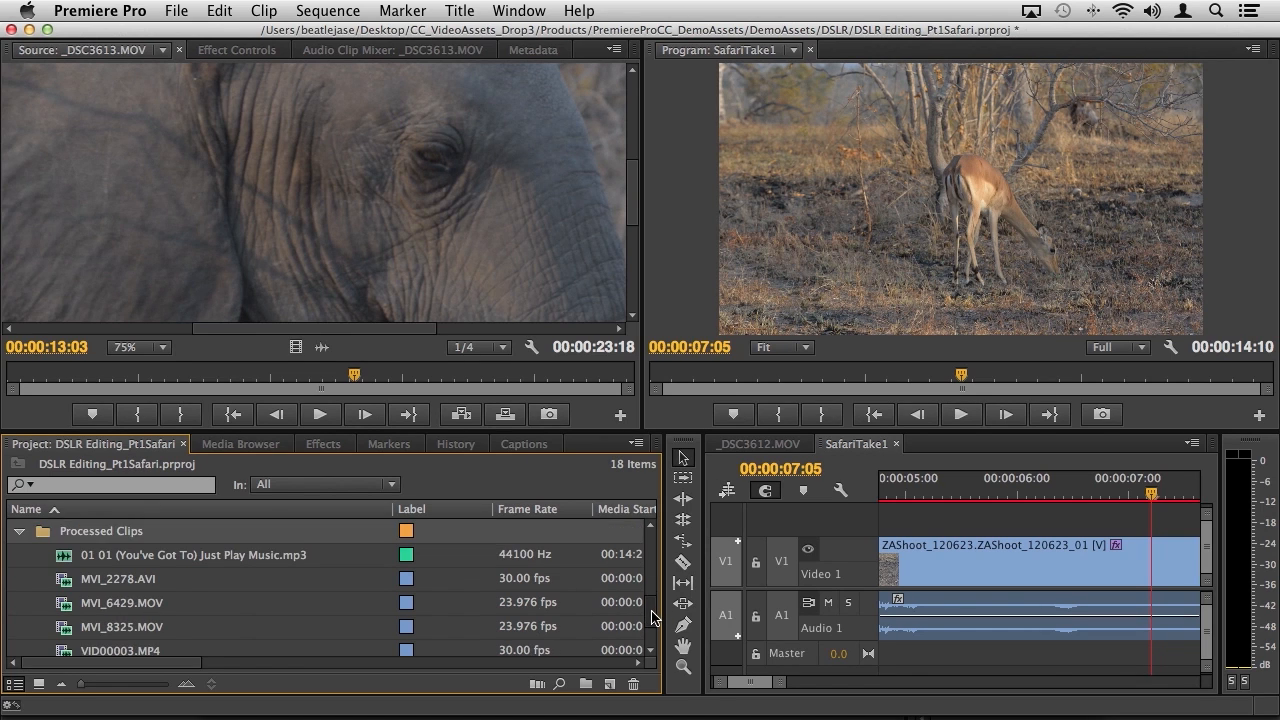
scroll("down", 3)
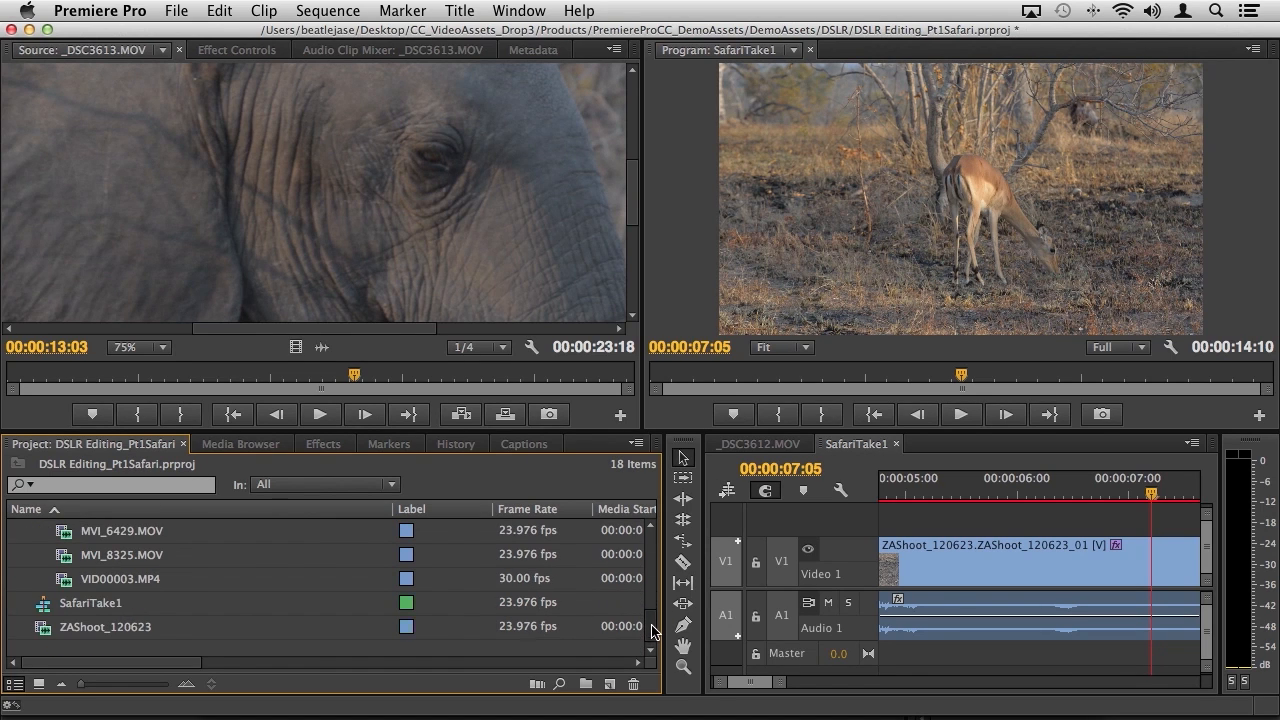
scroll("down", 3)
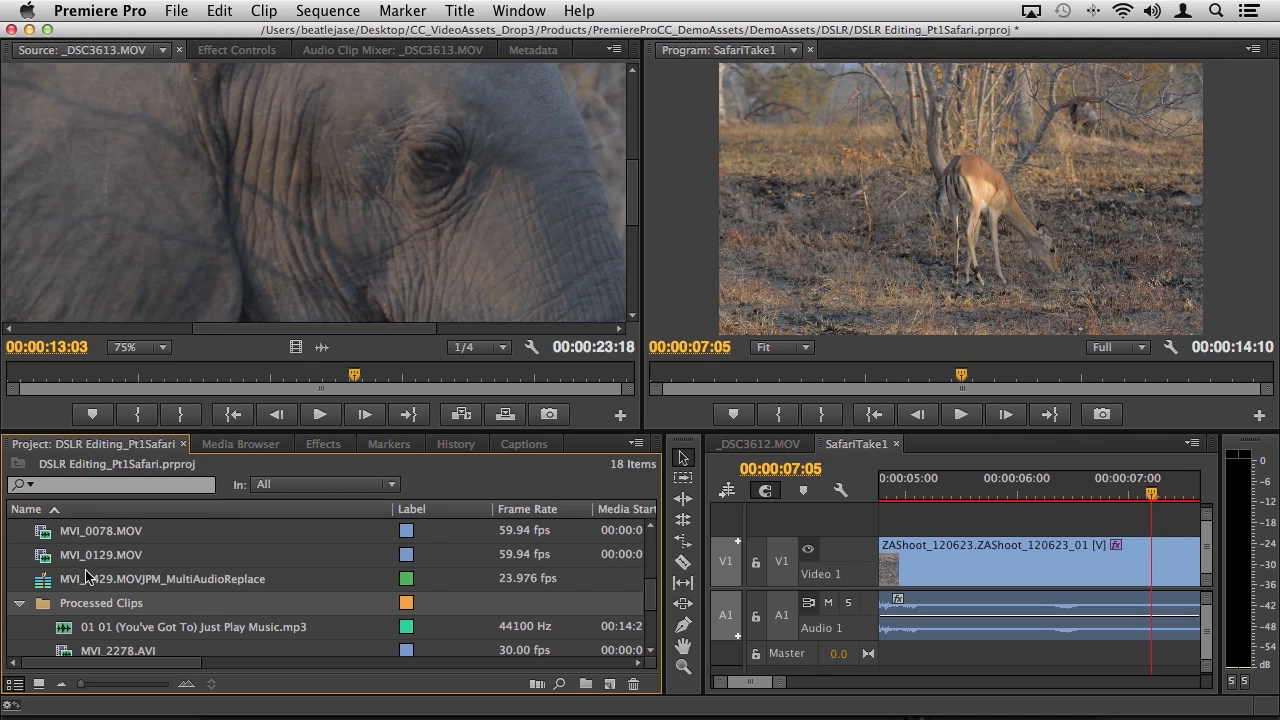
mouse_move(85, 578)
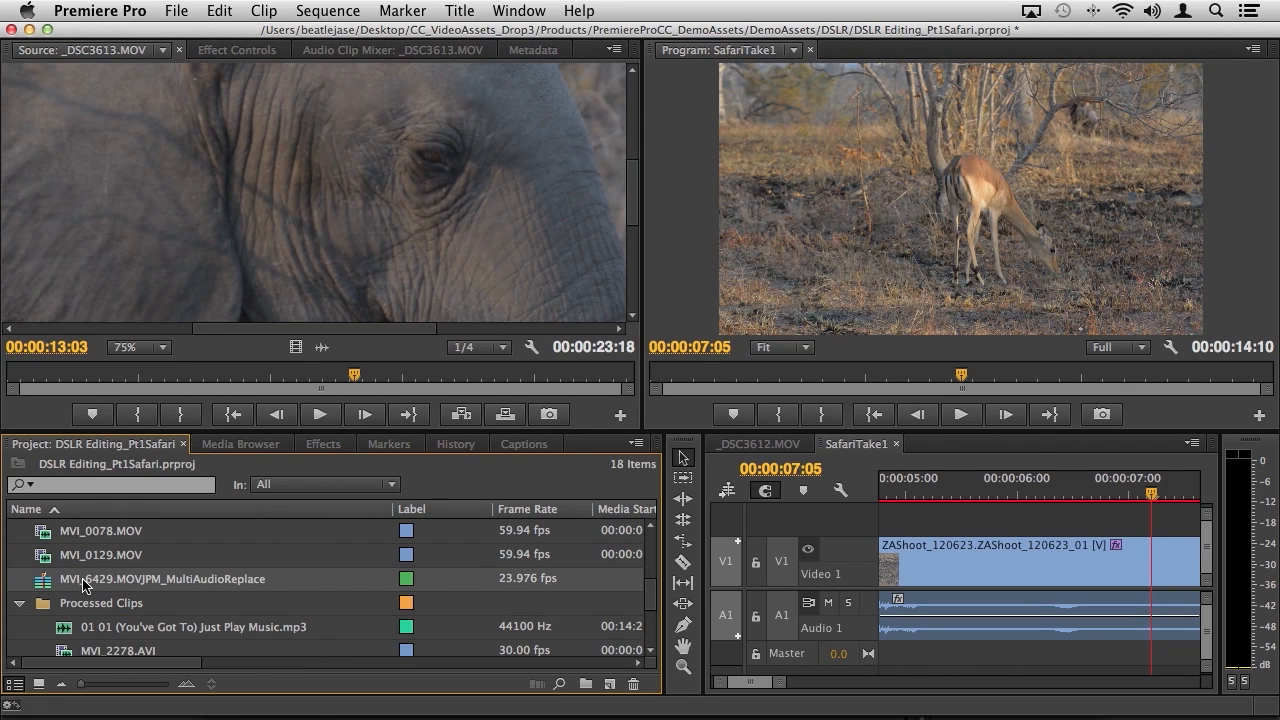
- Build a new sequence from the JPM_MultiAudioReplace clip, with angles on V1–V4
right_click(88, 580)
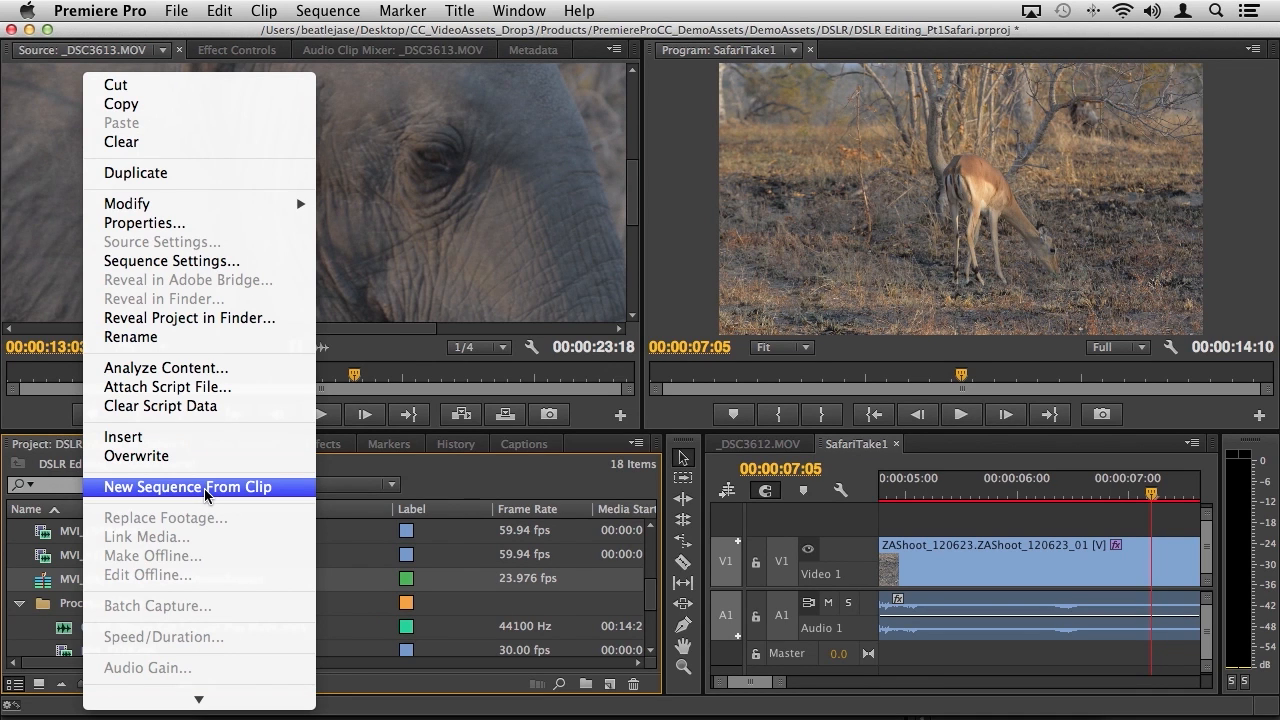
left_click(188, 487)
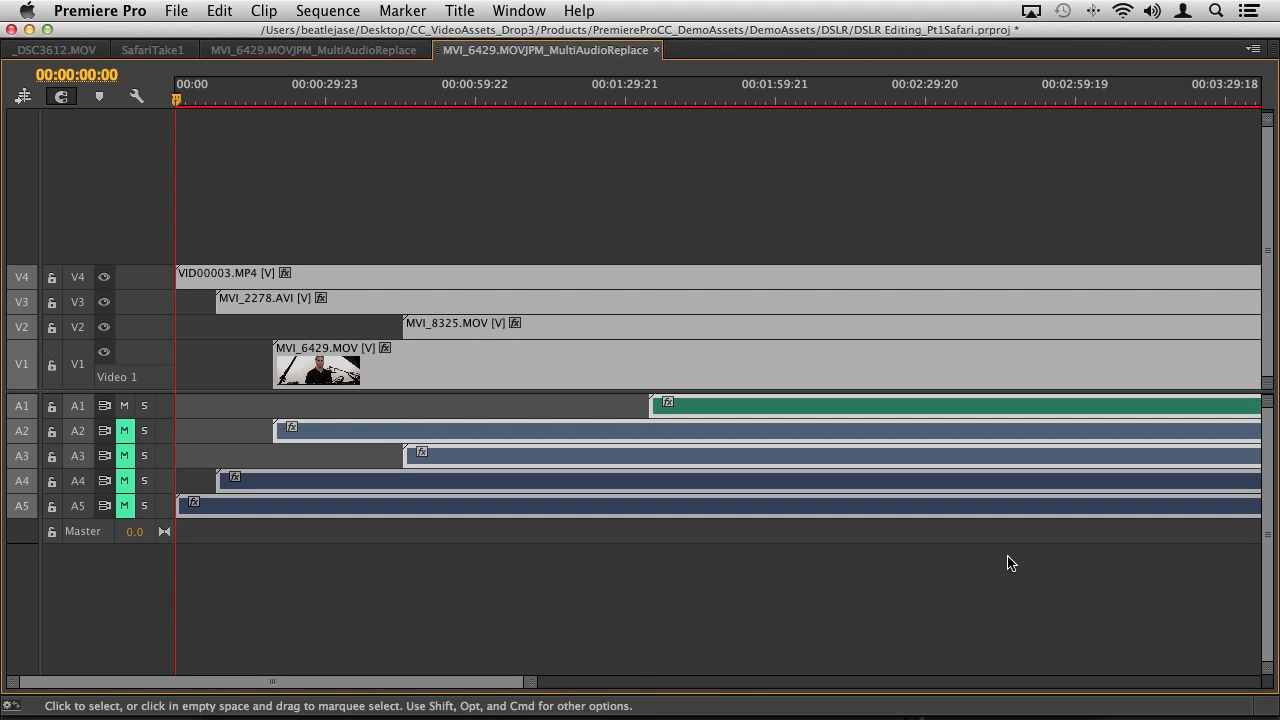
mouse_move(138, 330)
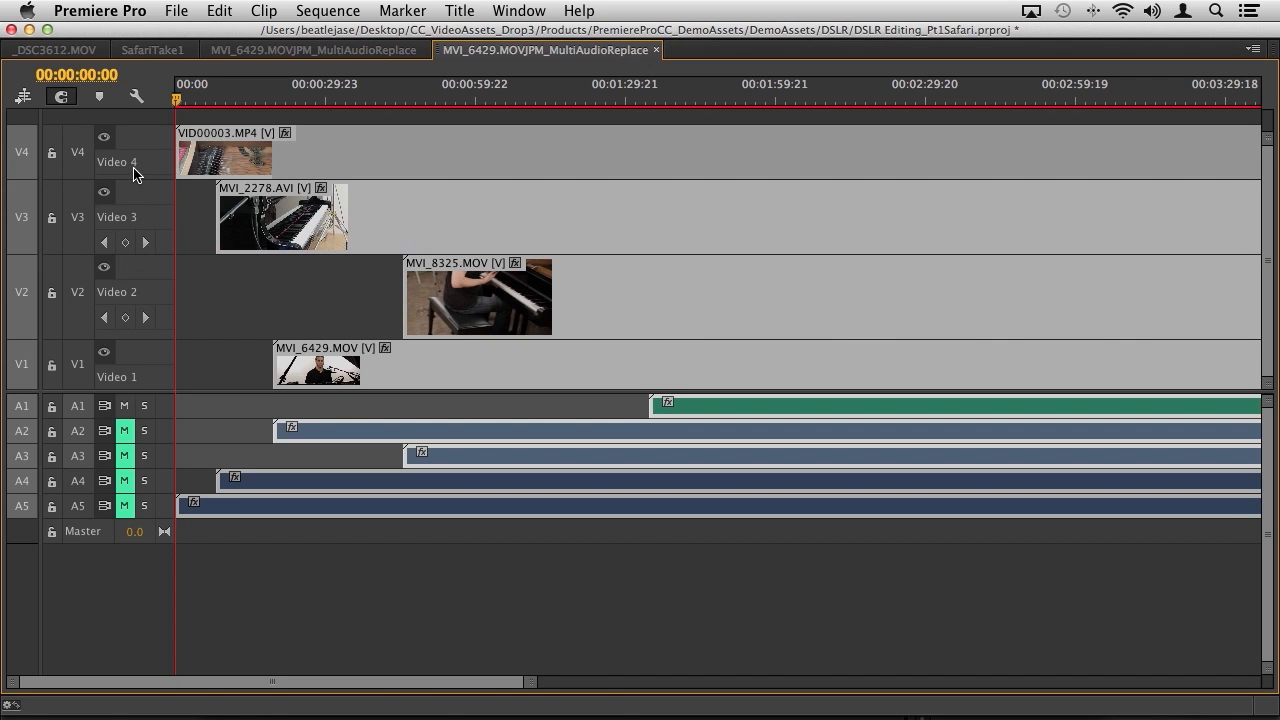
mouse_move(165, 413)
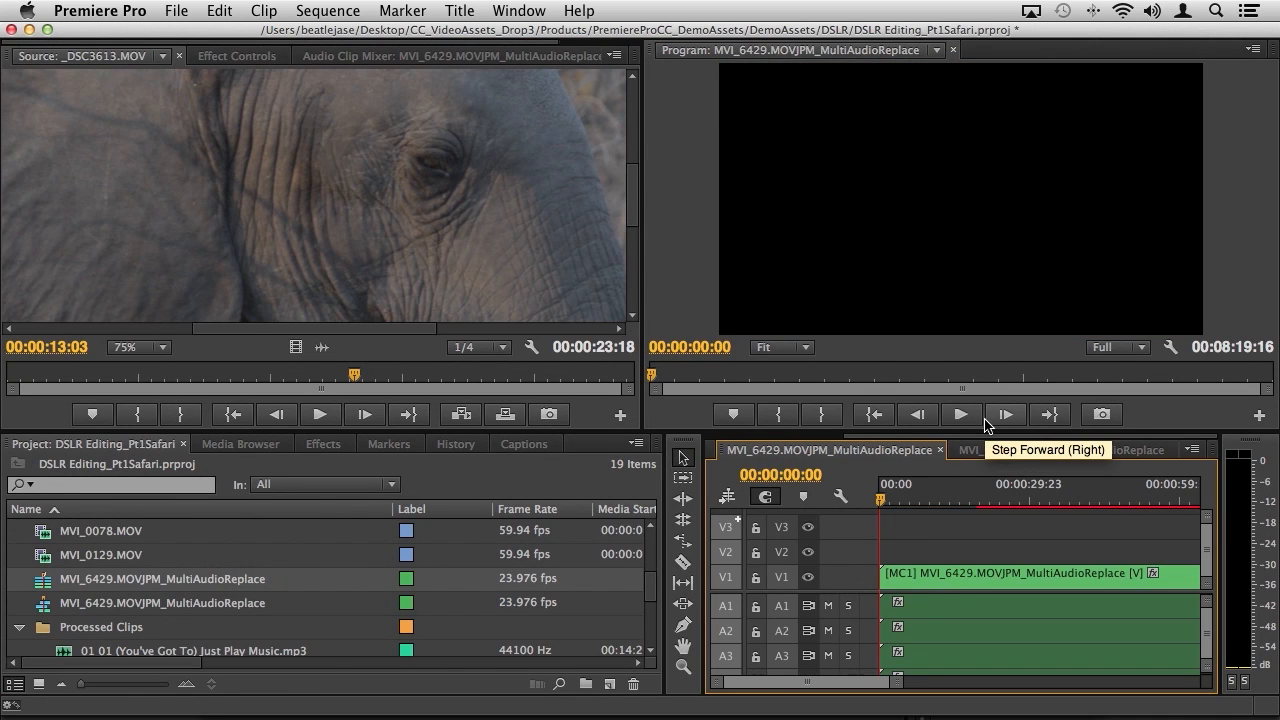
mouse_move(1079, 411)
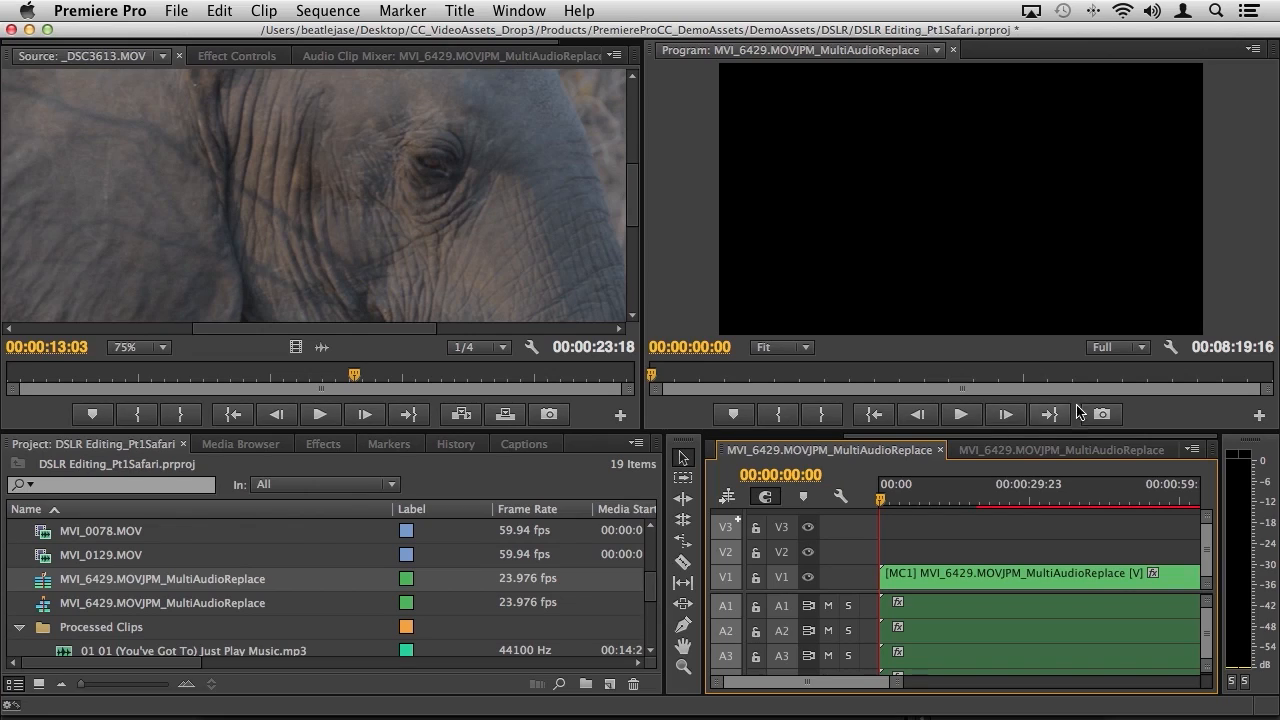
mouse_move(1100, 413)
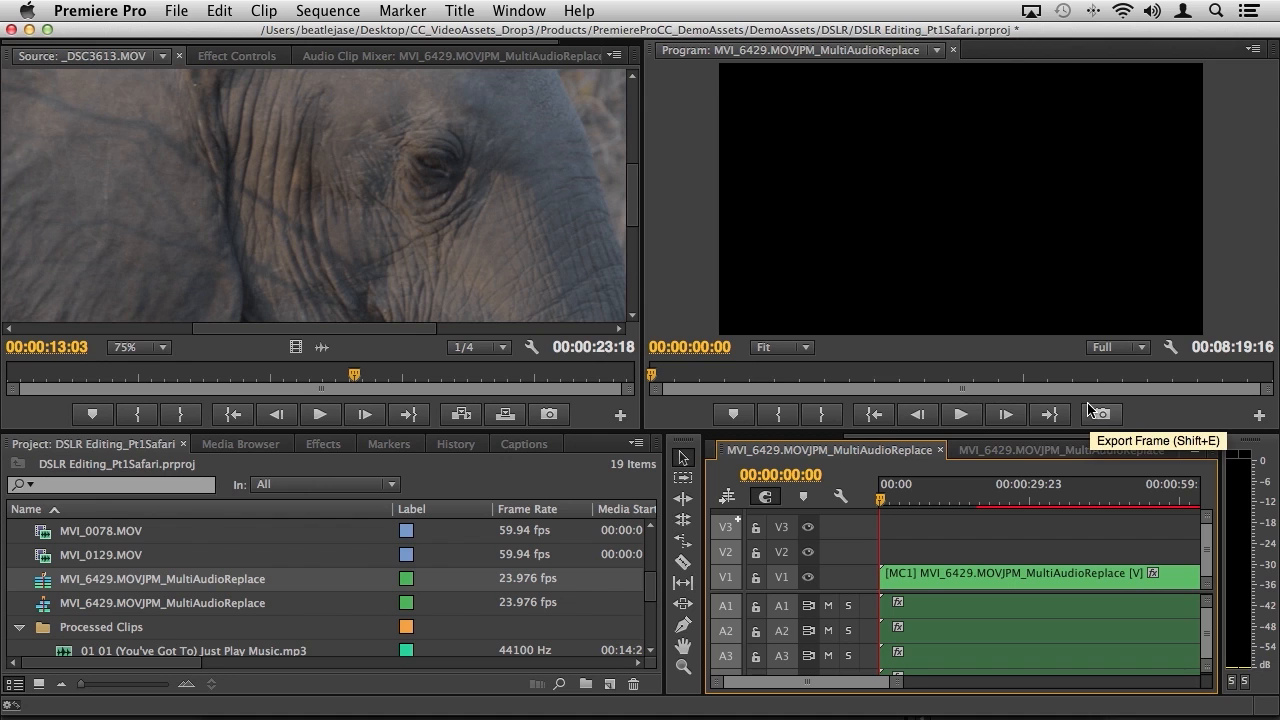
mouse_move(1262, 415)
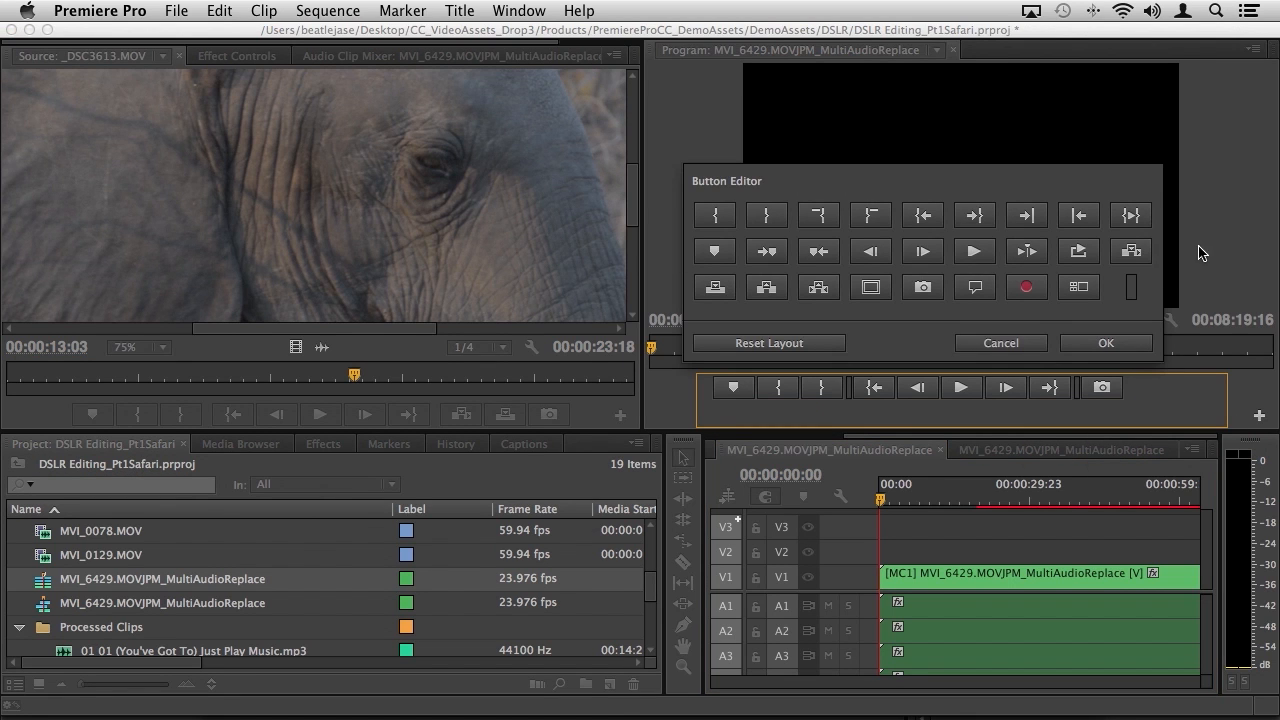
mouse_move(1025, 250)
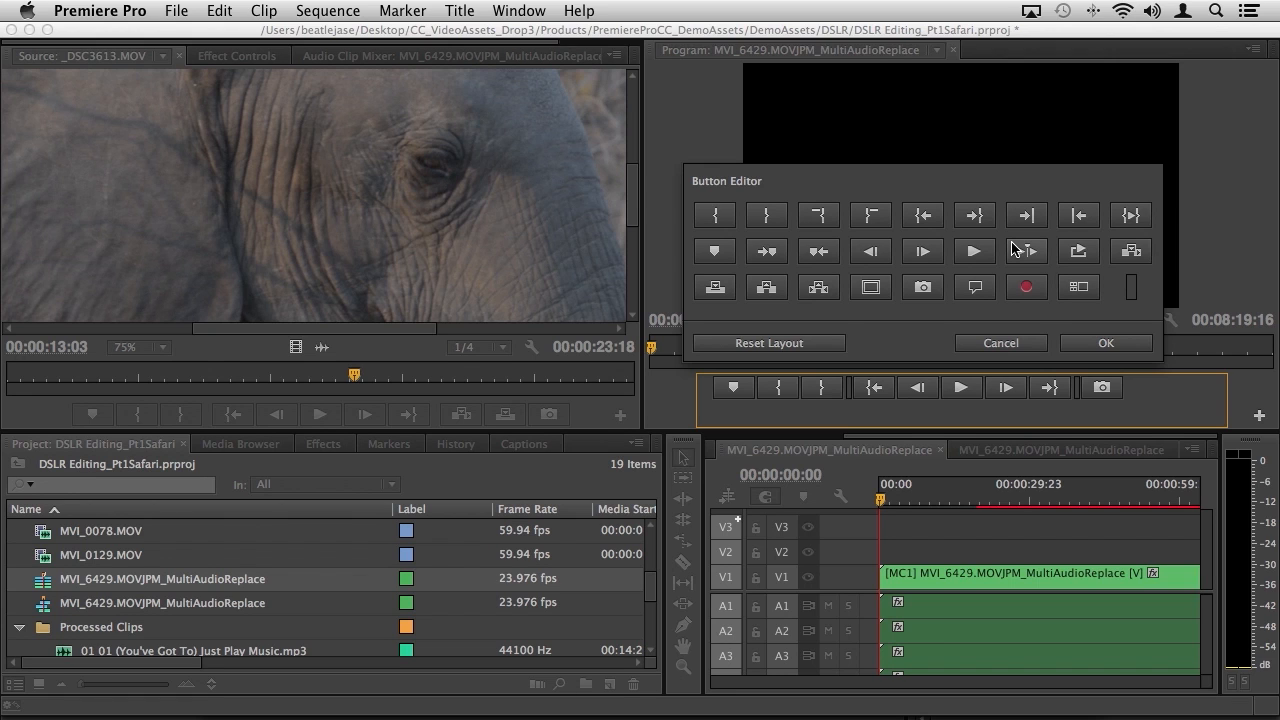
mouse_move(1015, 250)
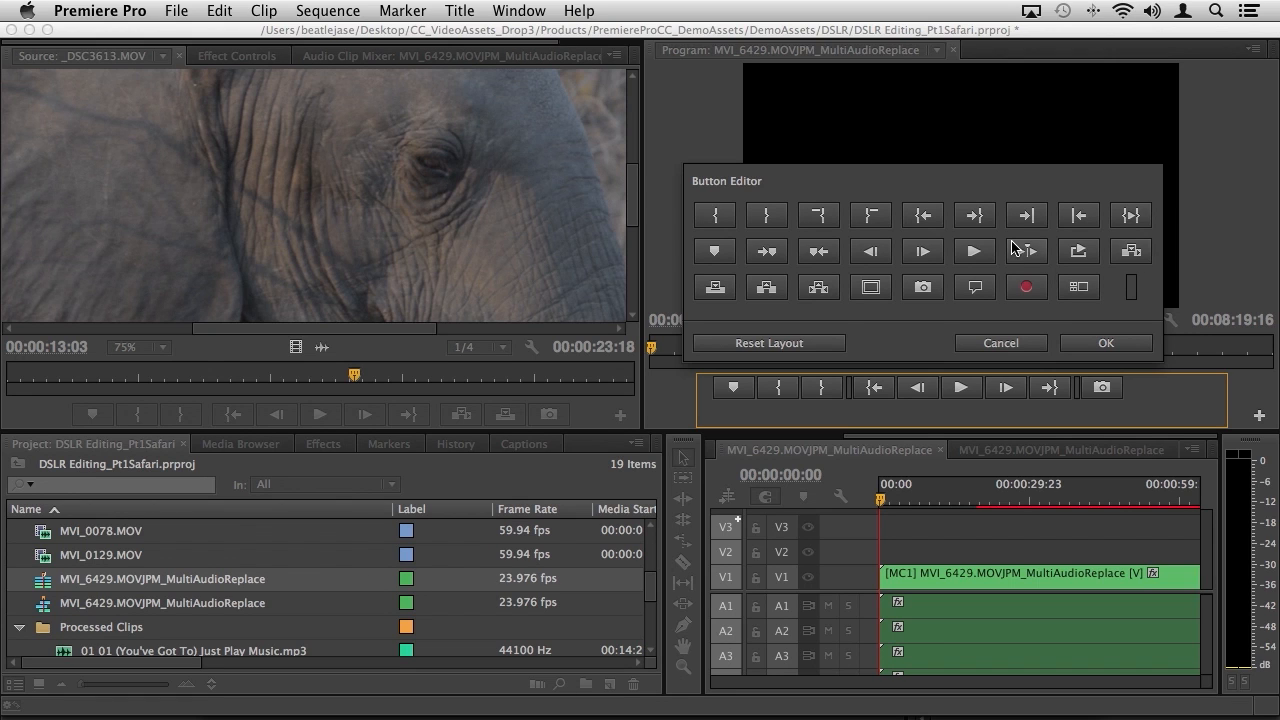
mouse_move(1078, 287)
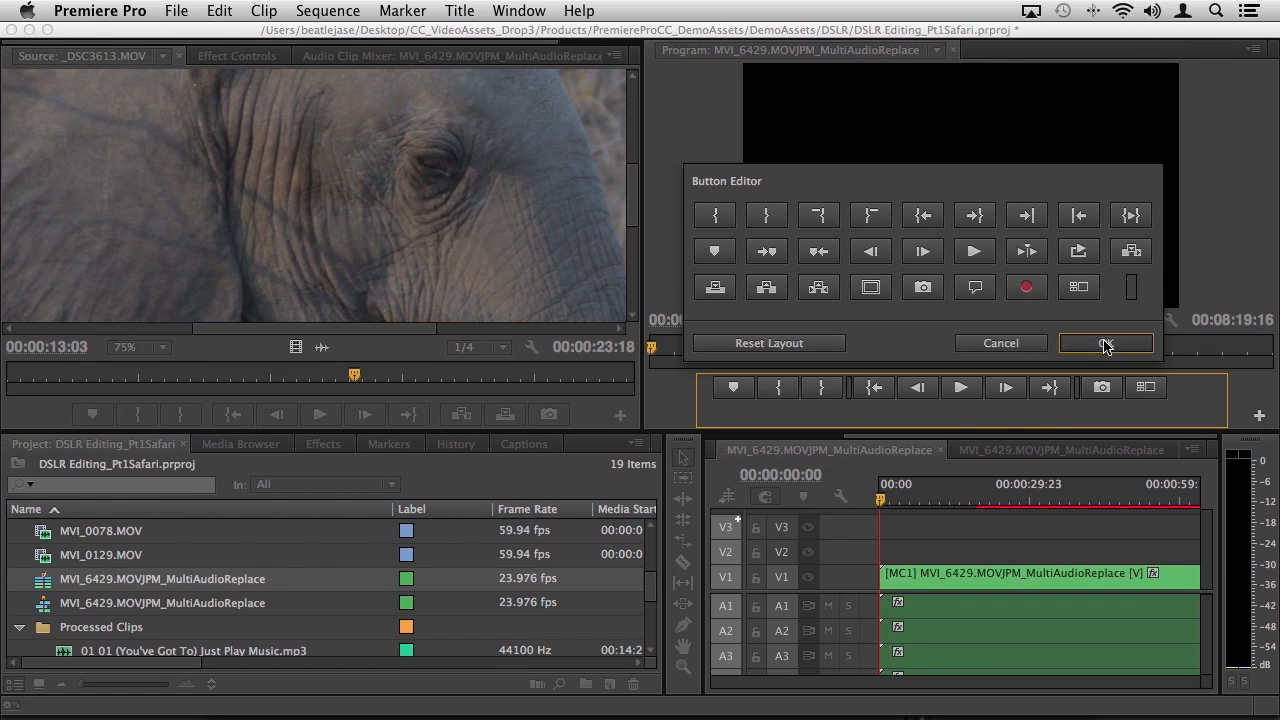
- Confirm adding the Toggle Multi-Camera View button to the Program Monitor transport bar
left_click(1105, 342)
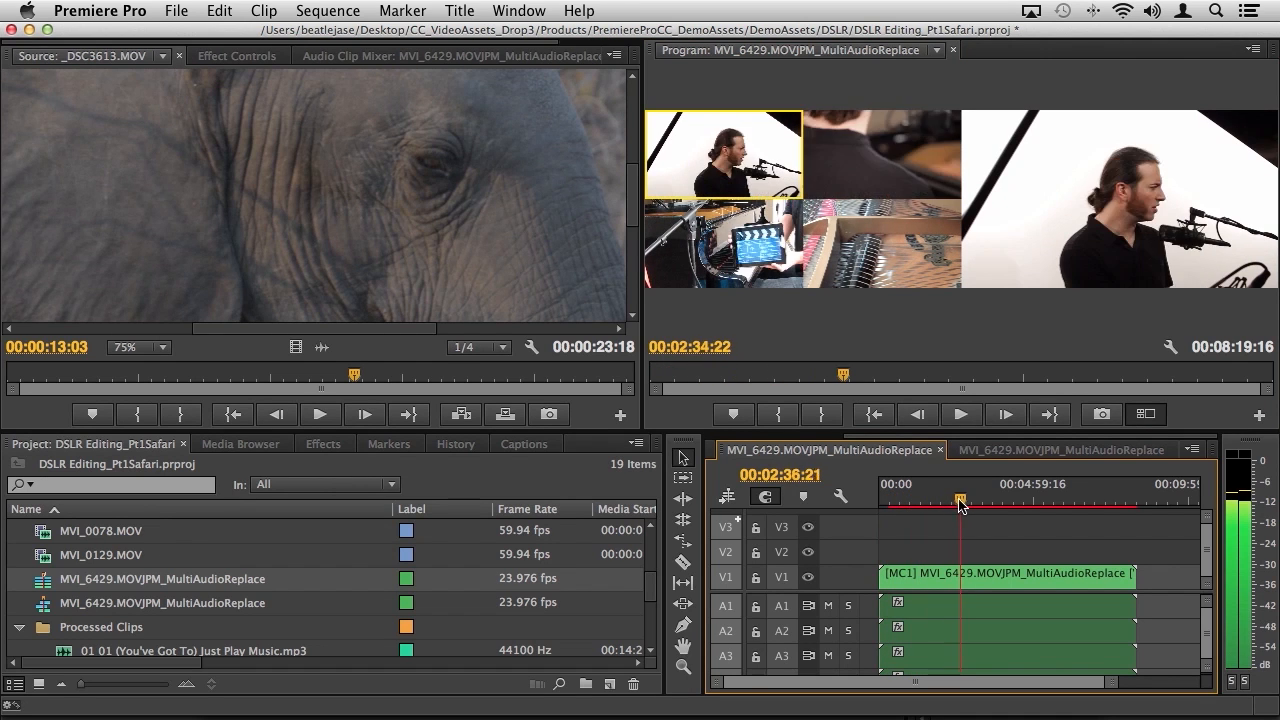
- Cue the multi-camera view to about 2:33 and bring up the Program Monitor settings menu
left_click_drag(960, 498, 957, 498)
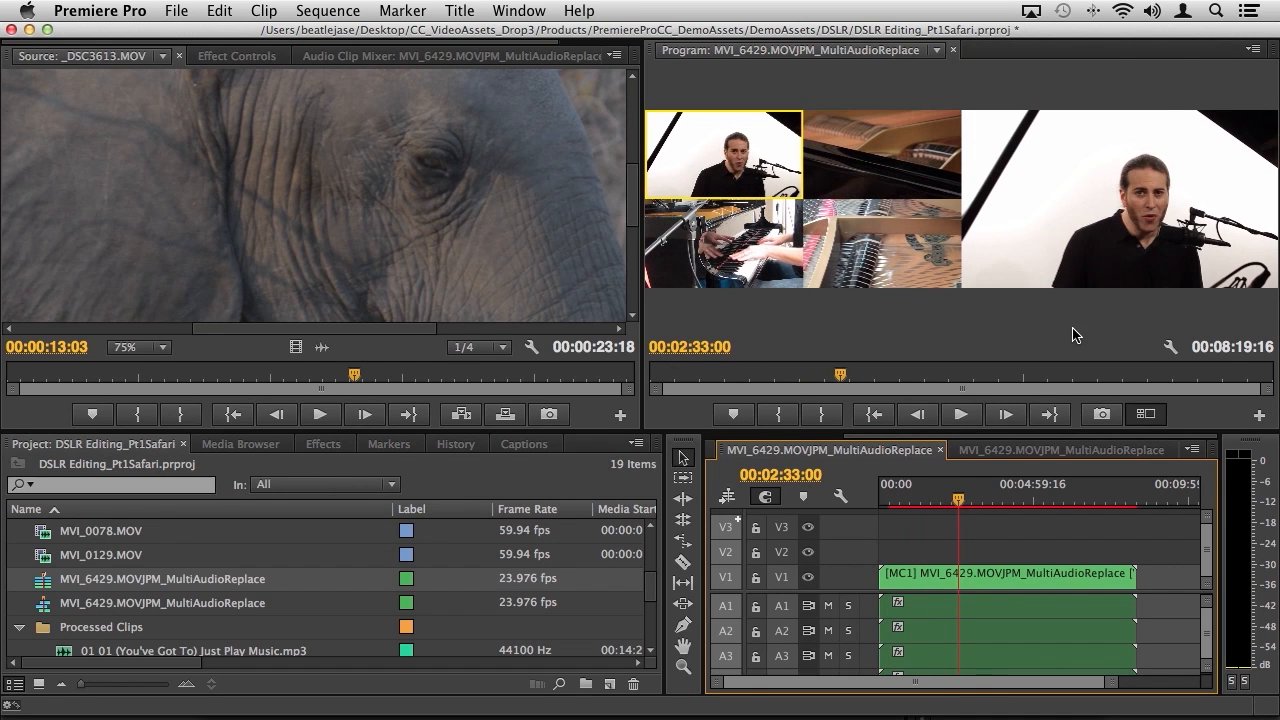
mouse_move(1169, 347)
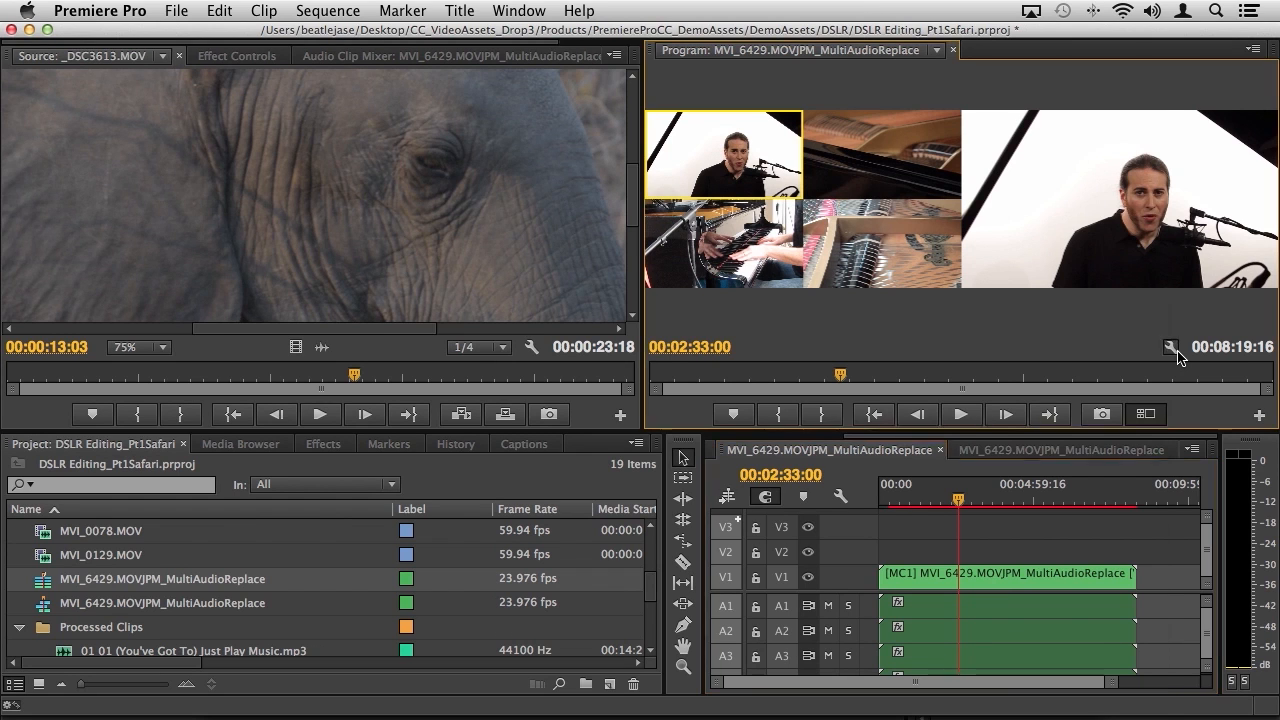
left_click(1169, 348)
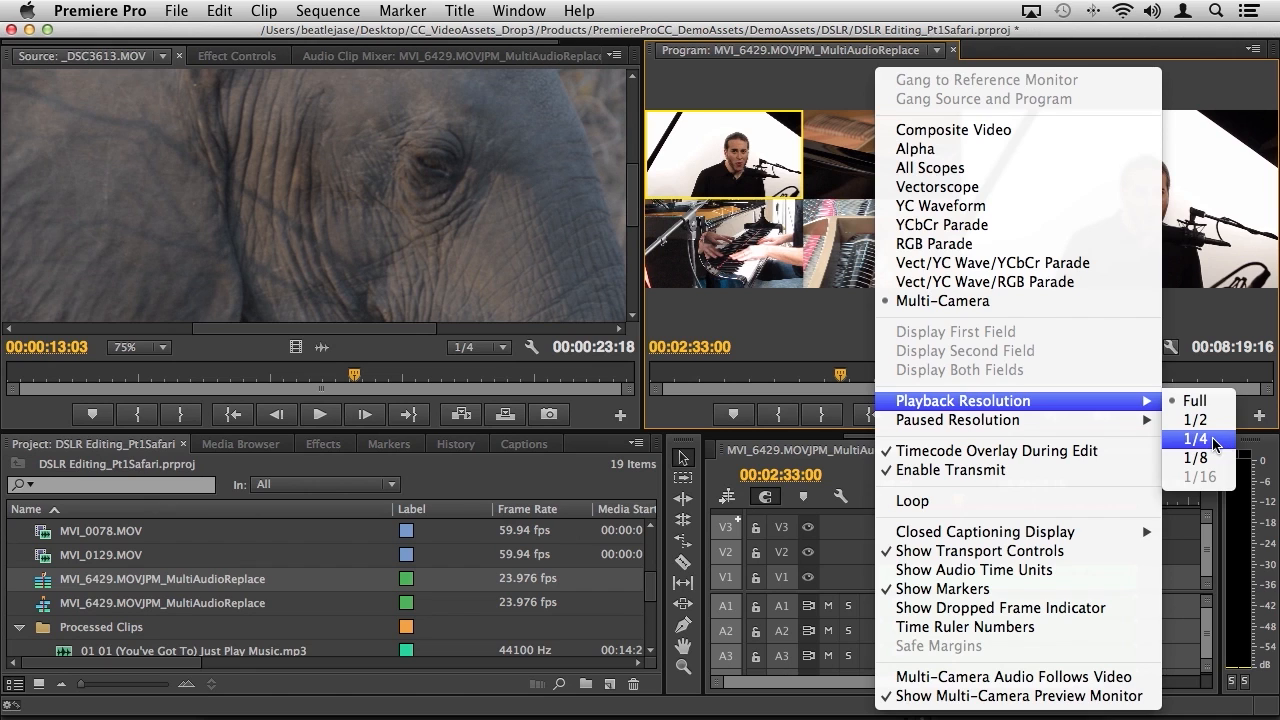
- Set playback resolution to 1/4 and cut V1 into [MC1] and [MC3] segments around 2:33
left_click(1194, 438)
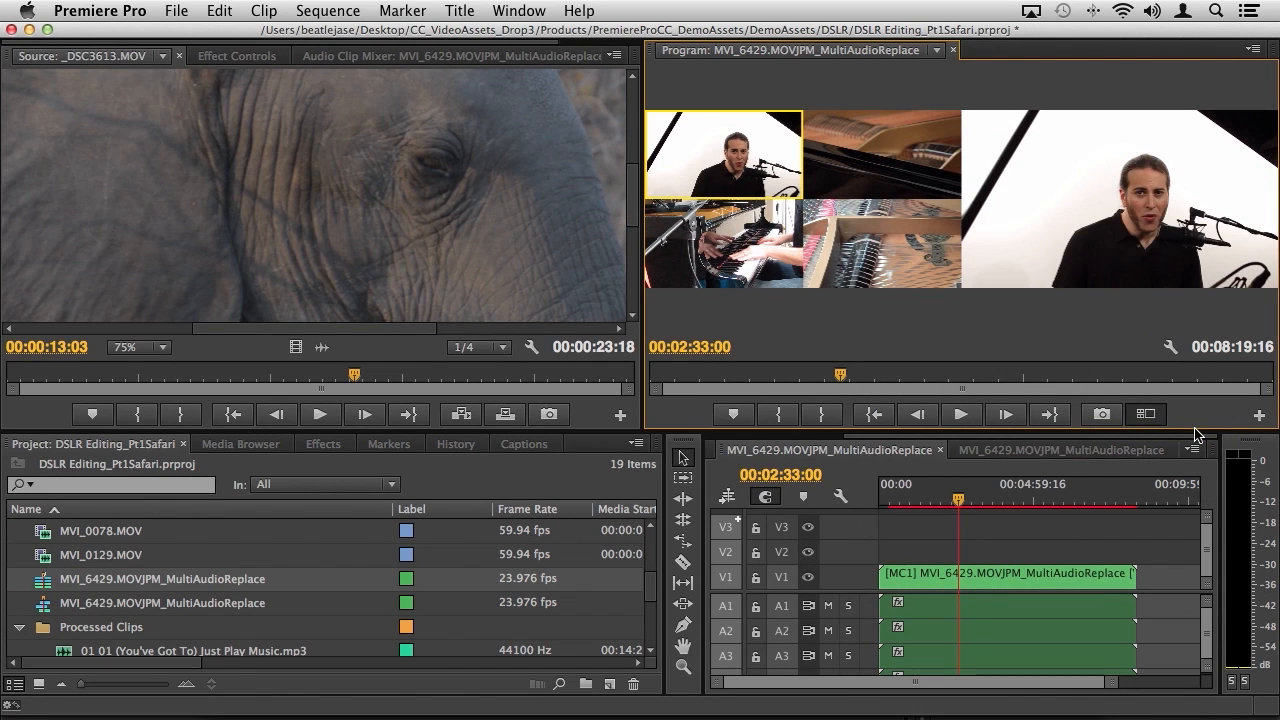
mouse_move(903, 337)
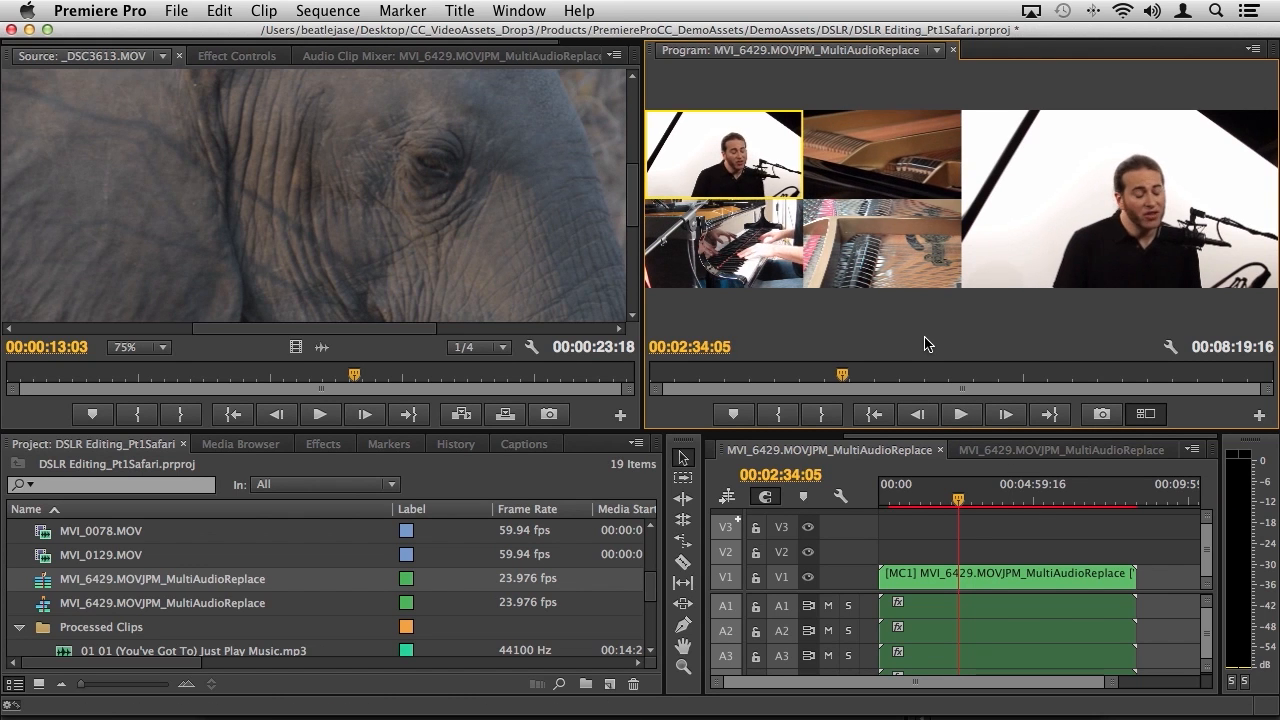
left_click(959, 413)
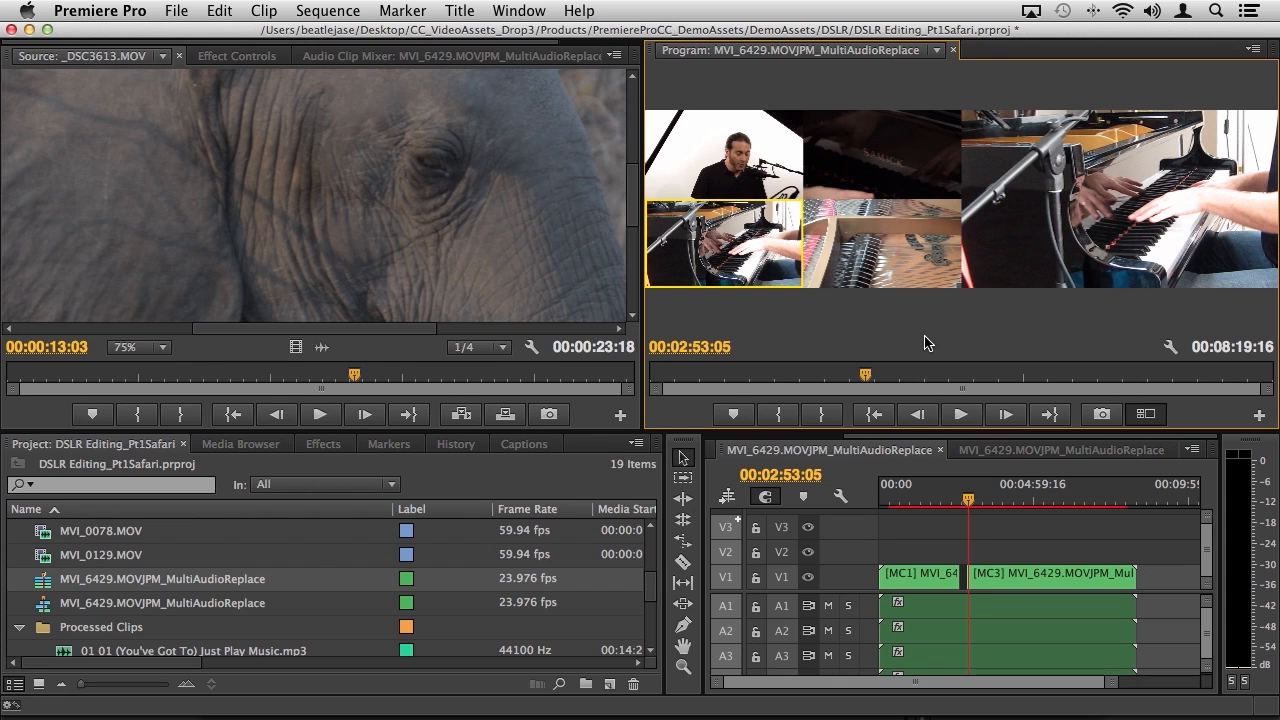
mouse_move(862, 577)
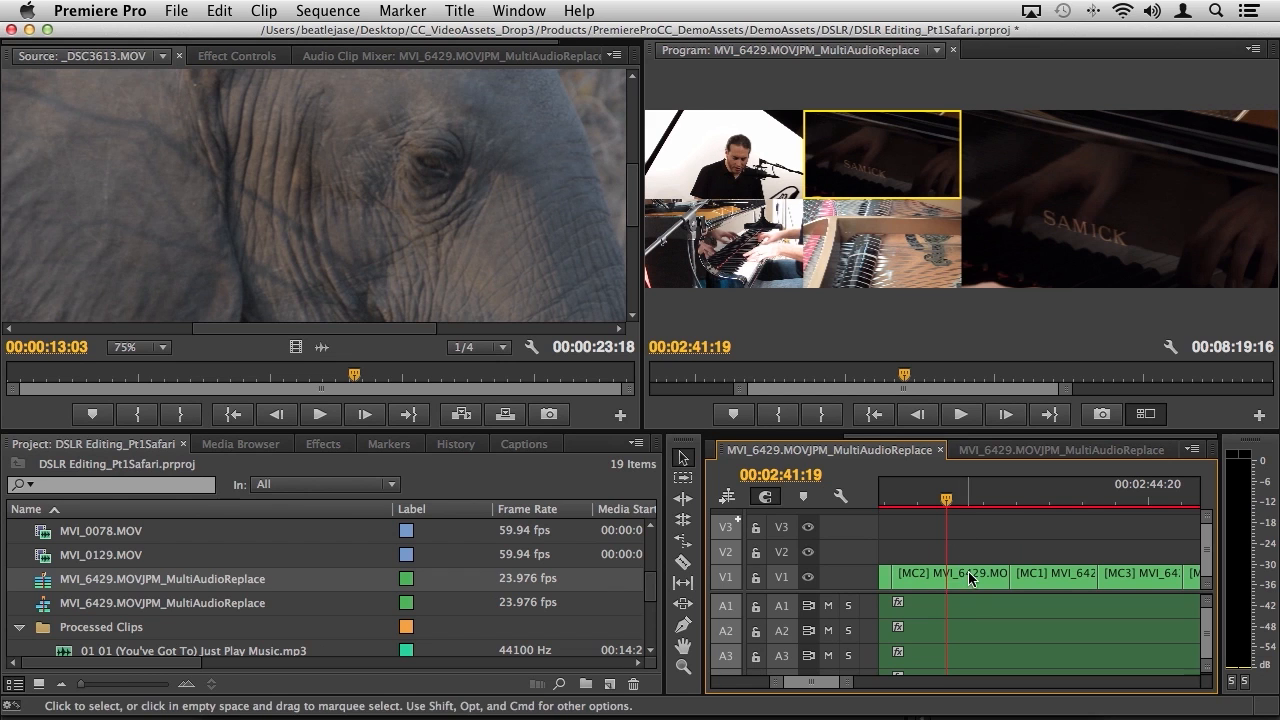
mouse_move(932, 557)
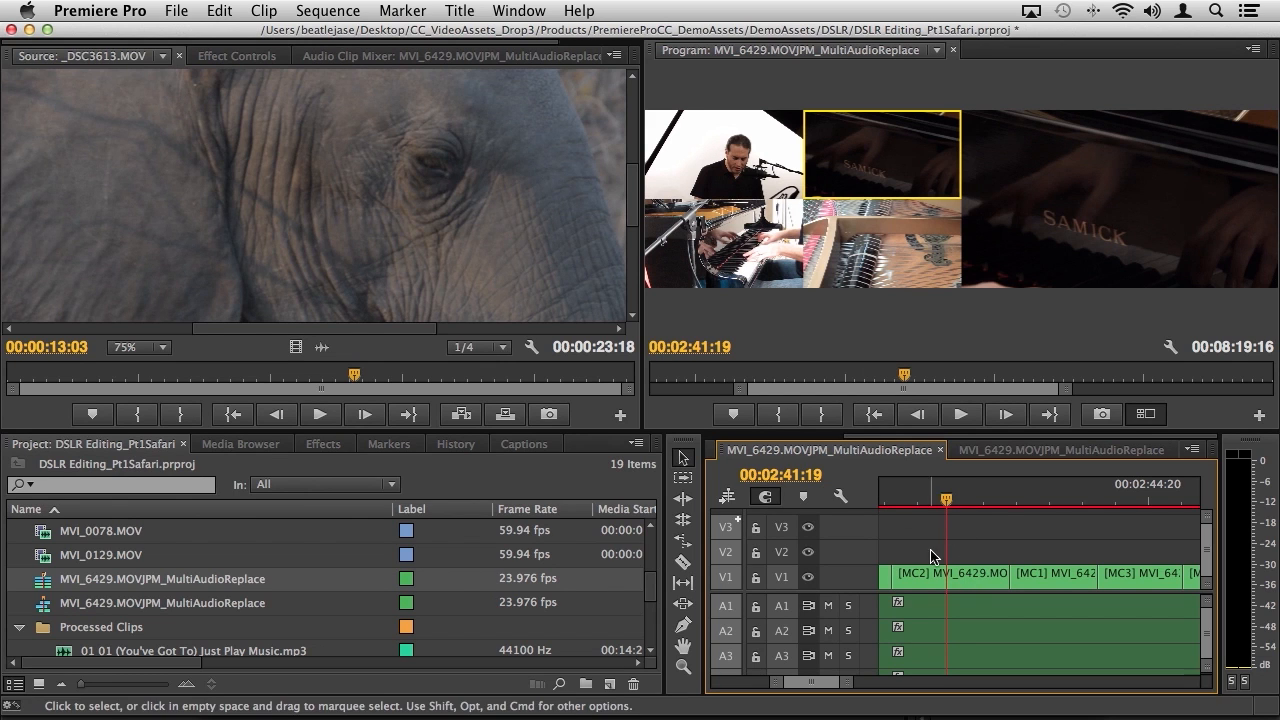
- Open the context menu of the Camera 2 segment on V1
right_click(945, 577)
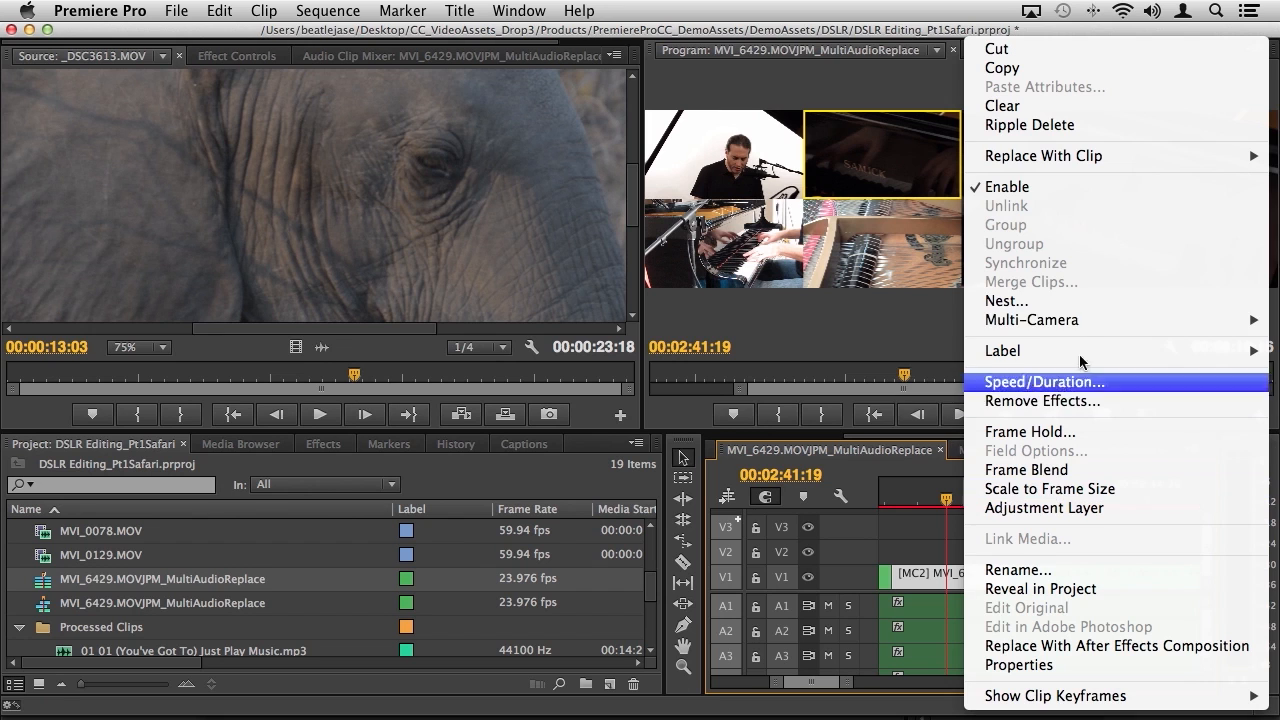
mouse_move(1031, 320)
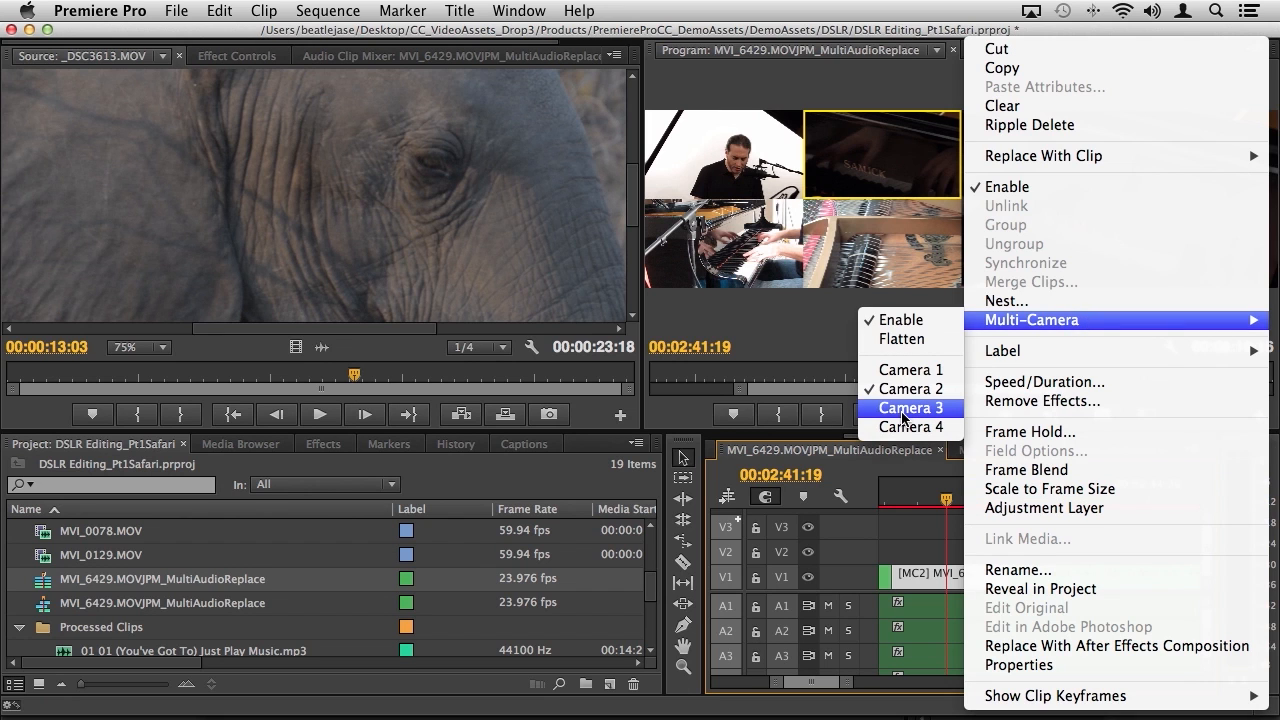
- Switch the [MC2] segment on V1 to Camera 3
left_click(910, 408)
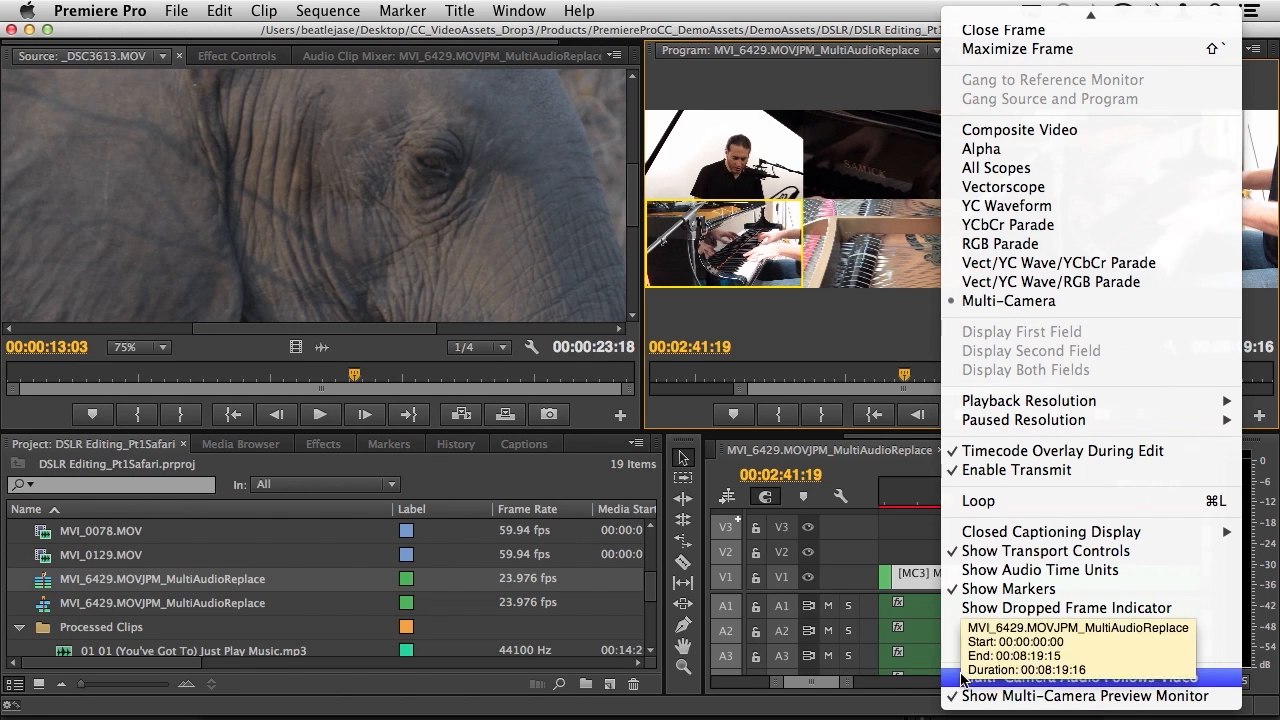
mouse_move(1080, 677)
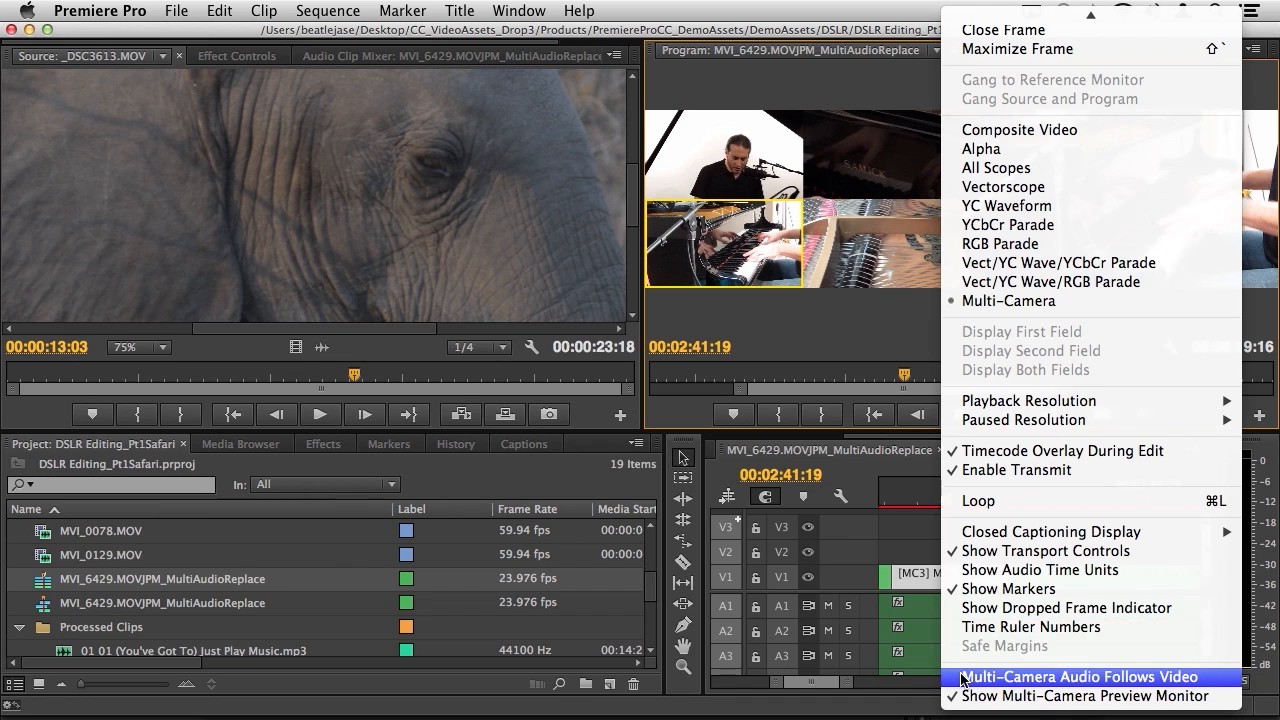
- Toggle Multi-Camera Audio Follows Video in the Program Monitor menu
left_click(1080, 677)
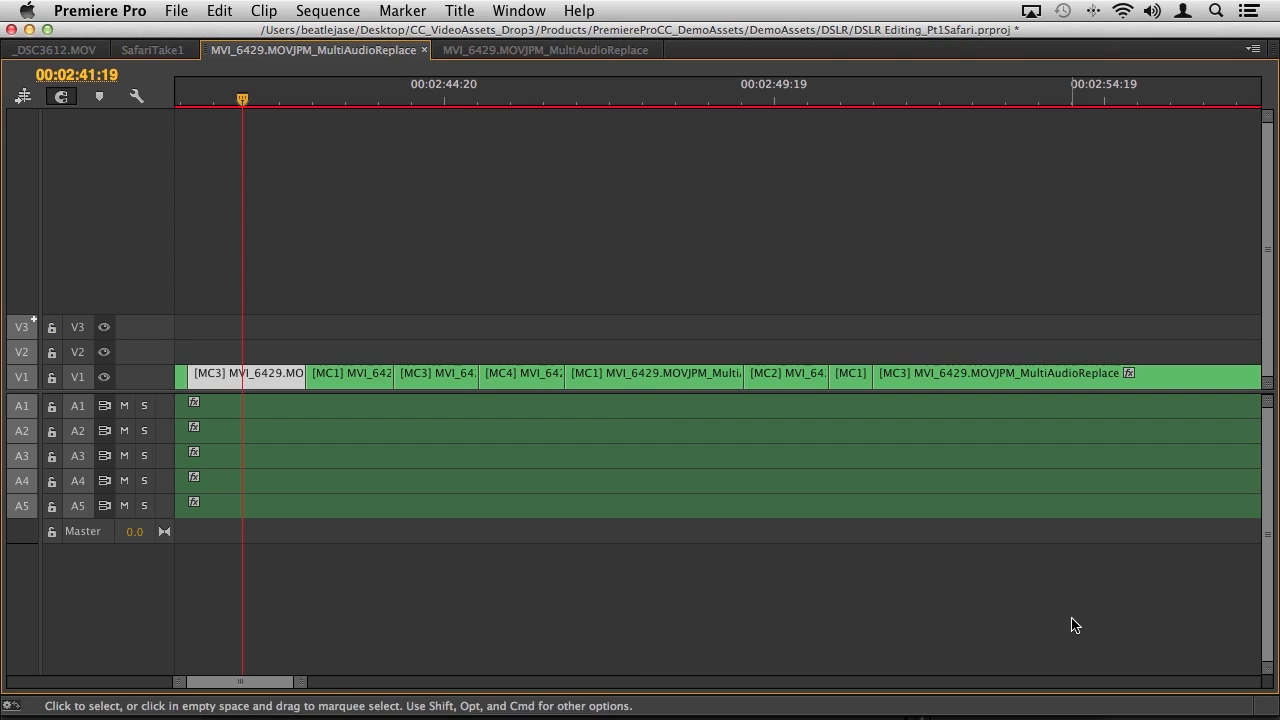
mouse_move(144, 406)
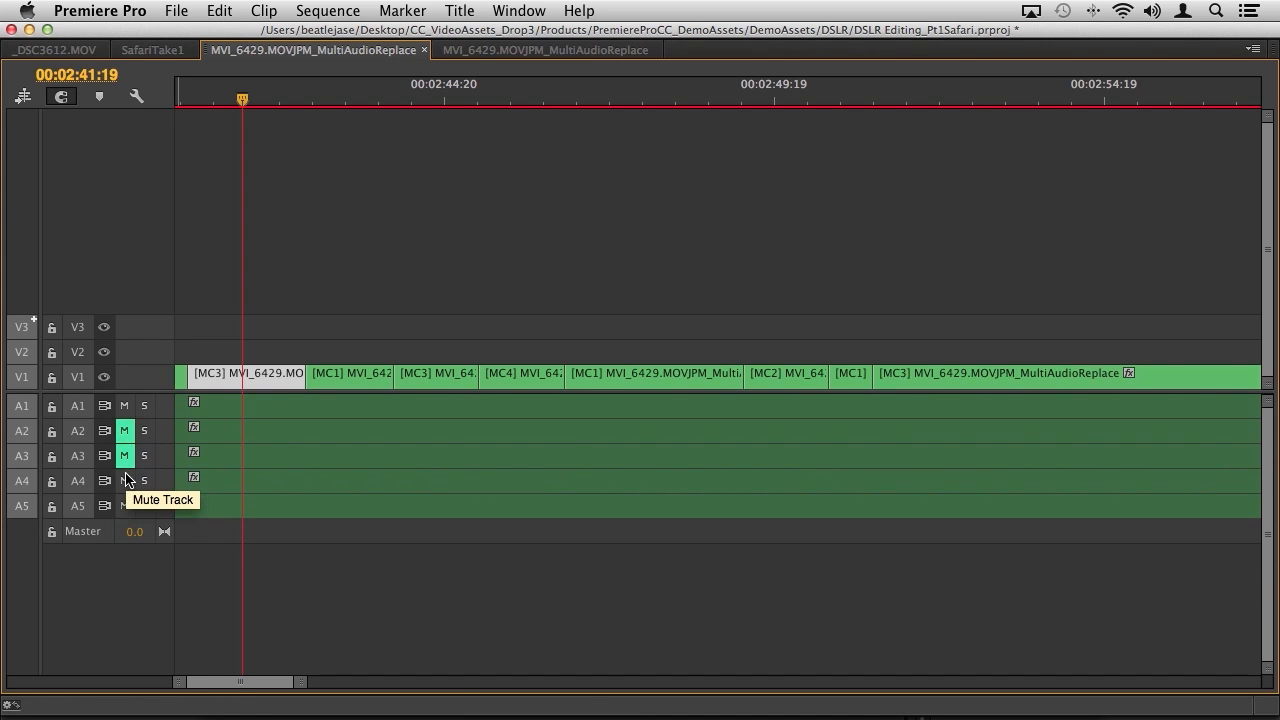
- Mute audio track A3 and play the sequence from about 1:44
left_click(124, 480)
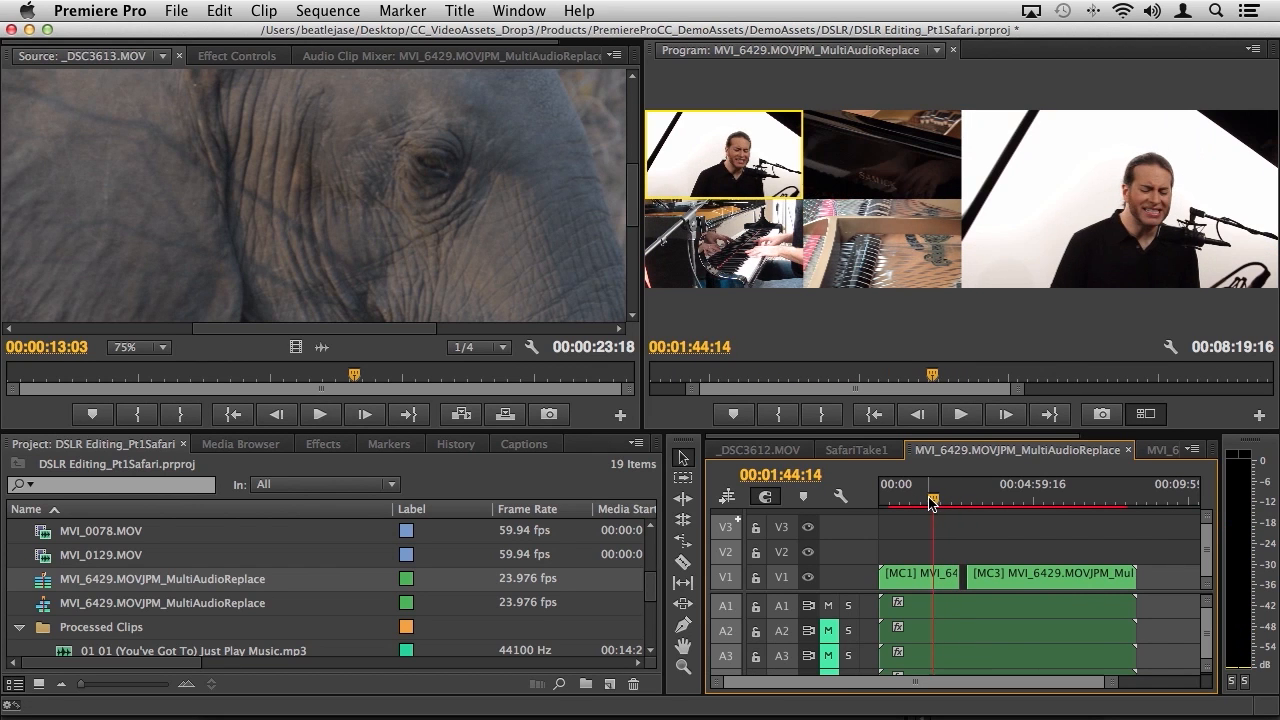
left_click(959, 413)
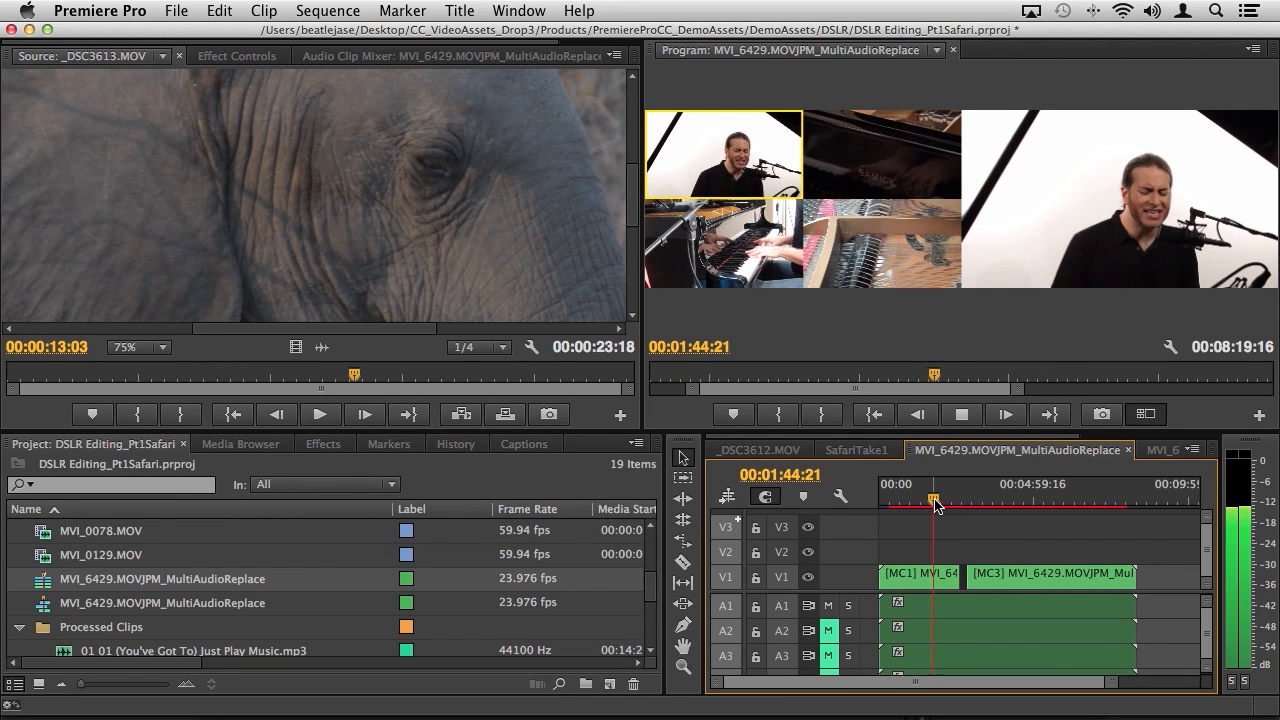